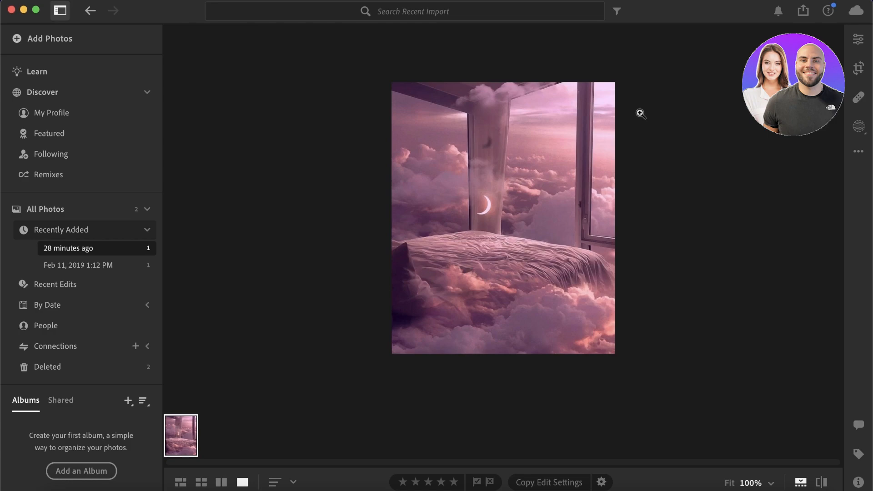
mouse_move(283, 383)
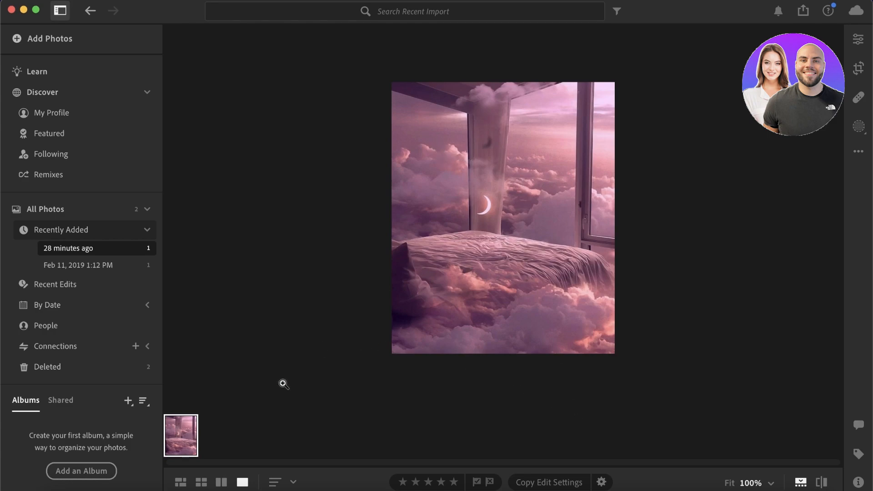
mouse_move(388, 299)
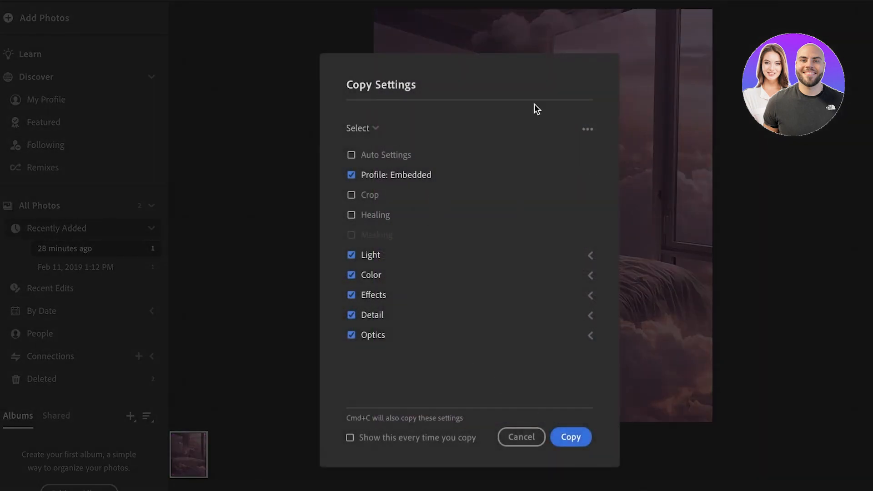
- Dismiss the copy-settings and healing tips, then view the cloud-bedroom photo large from the grid
left_click(570, 436)
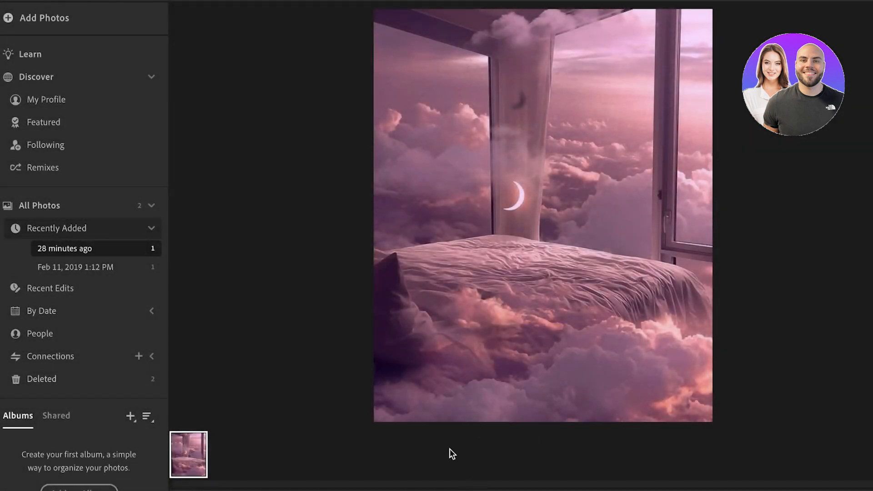
left_click(147, 417)
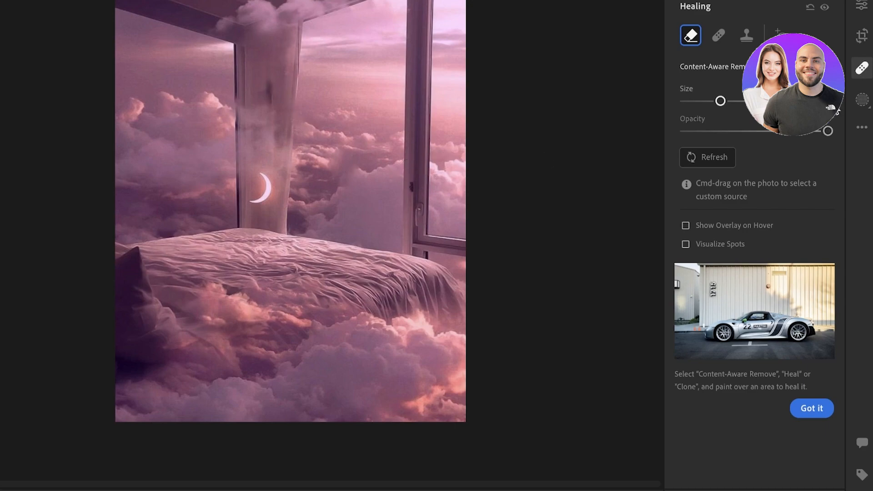
left_click(810, 408)
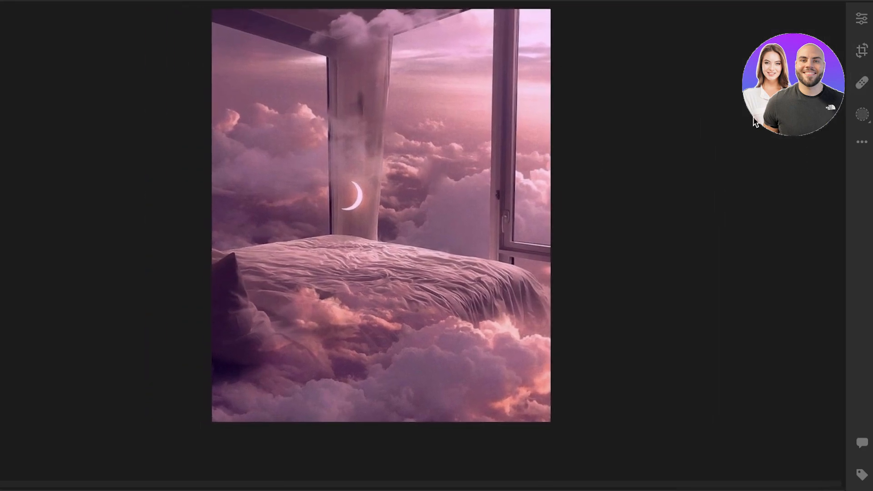
mouse_move(748, 123)
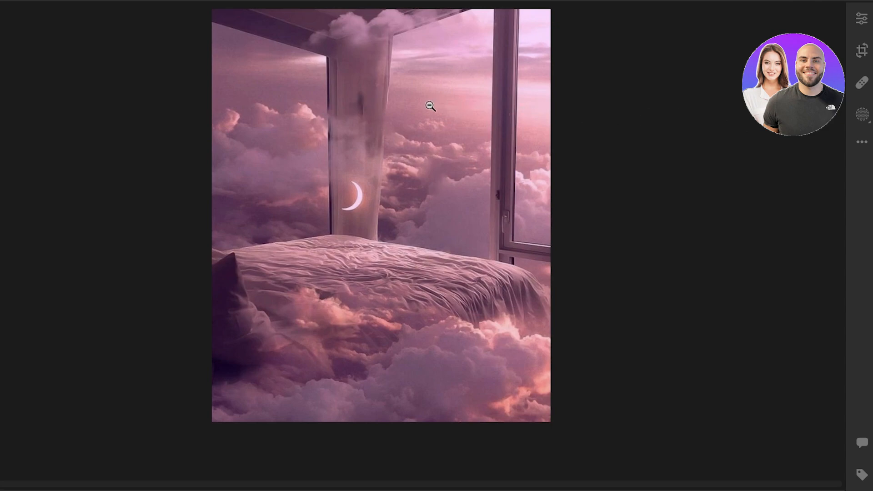
mouse_move(305, 92)
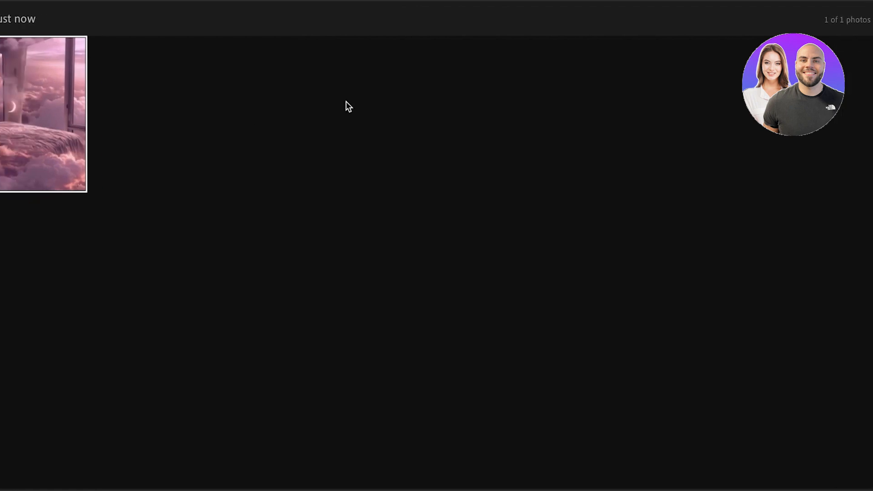
left_click(43, 111)
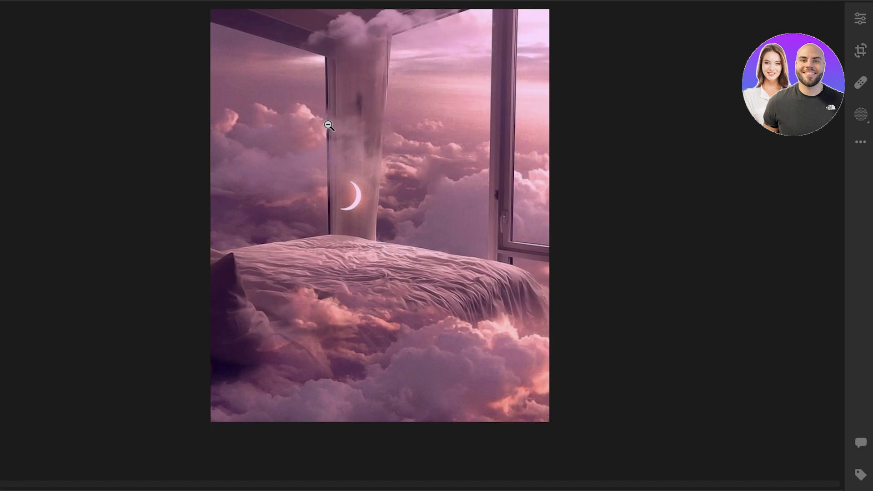
mouse_move(357, 120)
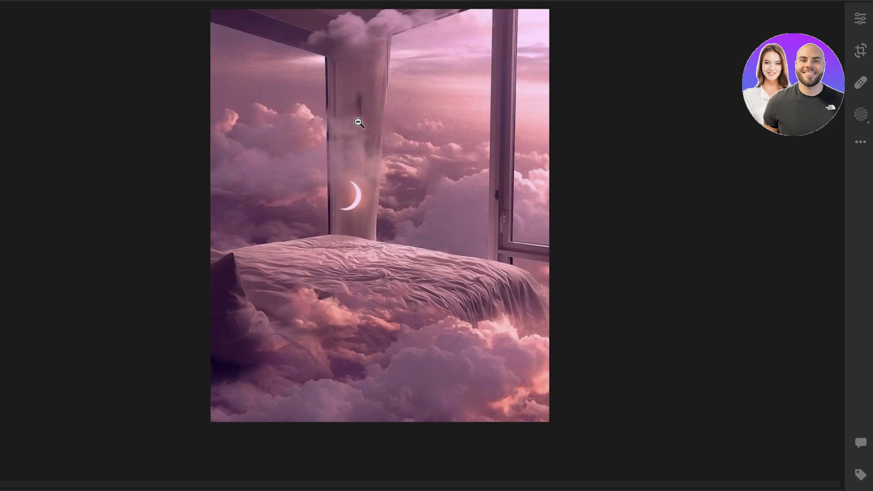
mouse_move(348, 108)
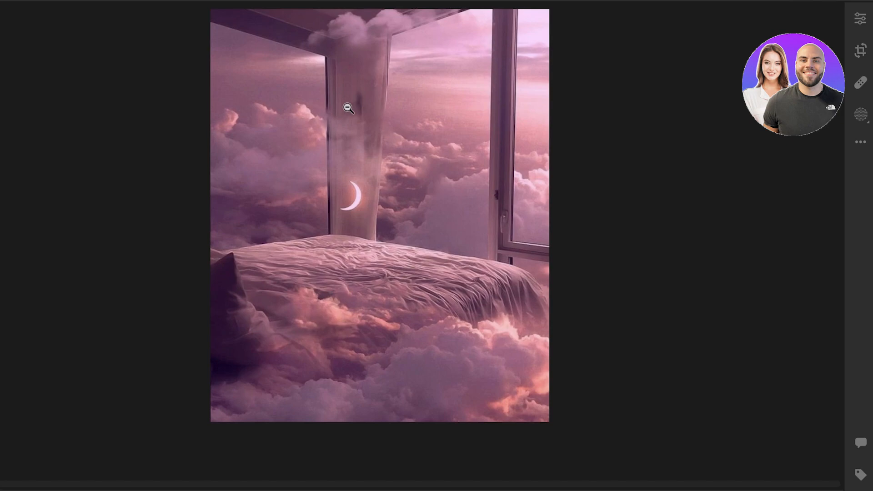
mouse_move(489, 186)
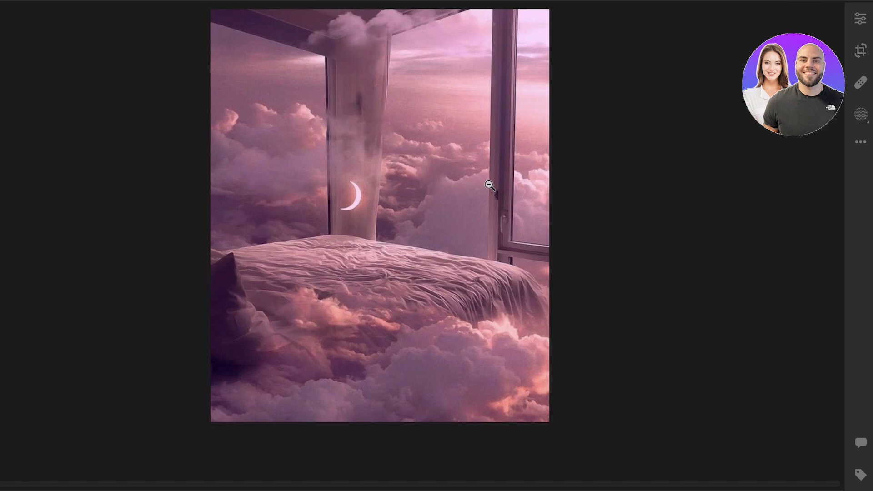
mouse_move(474, 183)
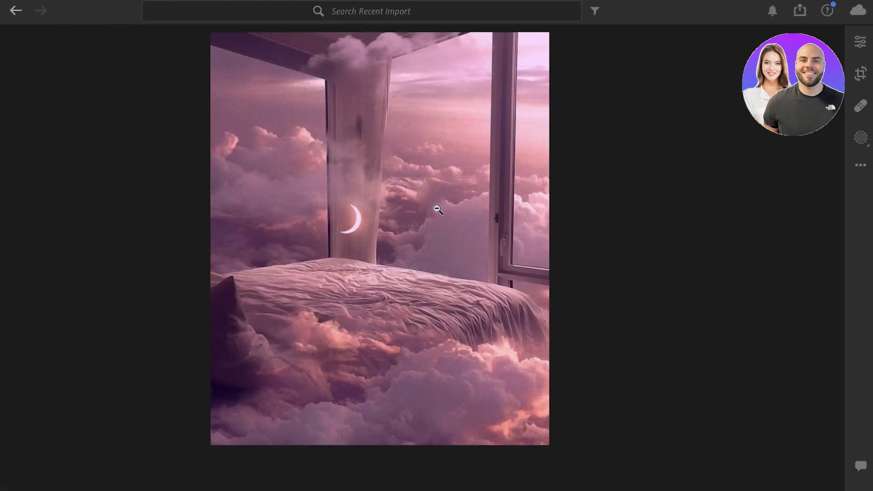
- Start a custom-settings export from the share menu and abandon it again
left_click(801, 10)
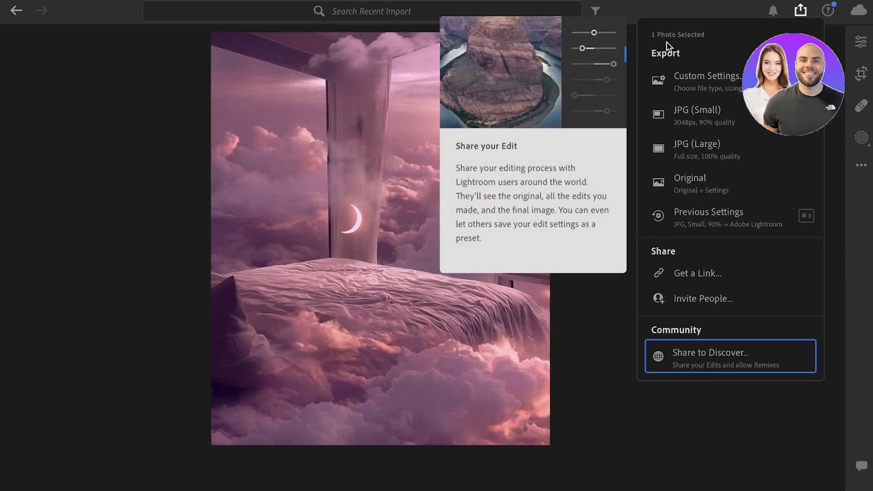
mouse_move(709, 217)
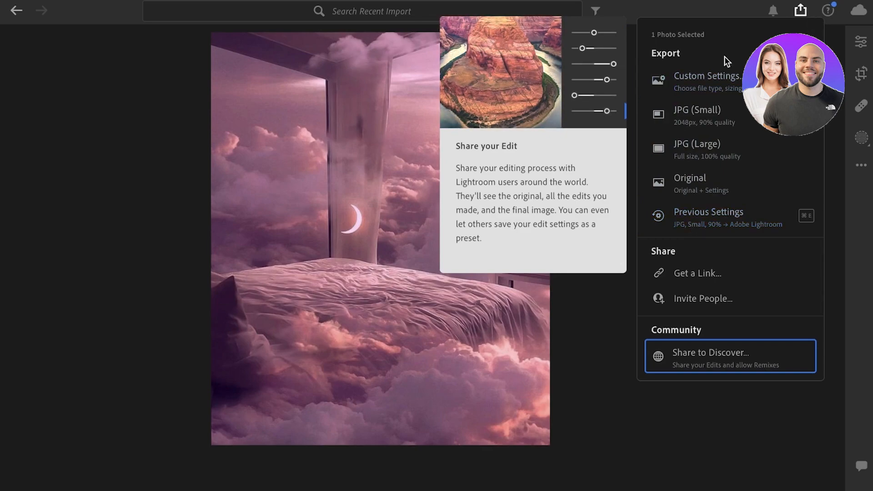
mouse_move(707, 80)
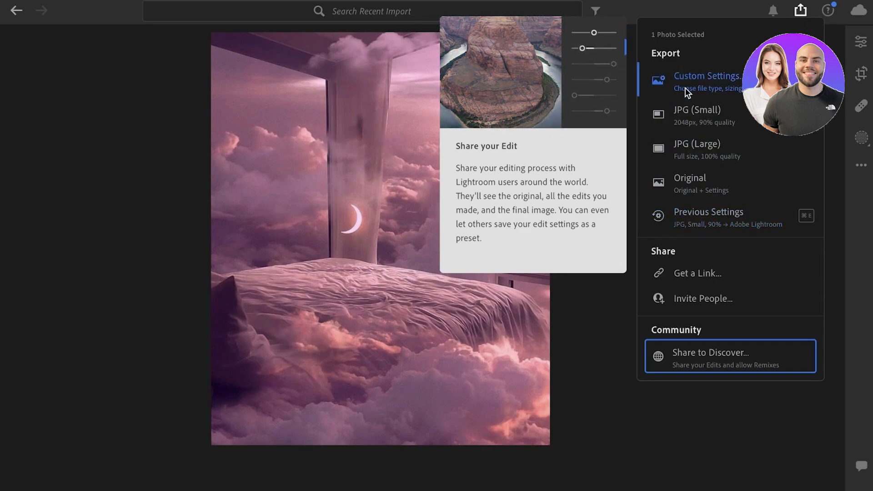
left_click(708, 80)
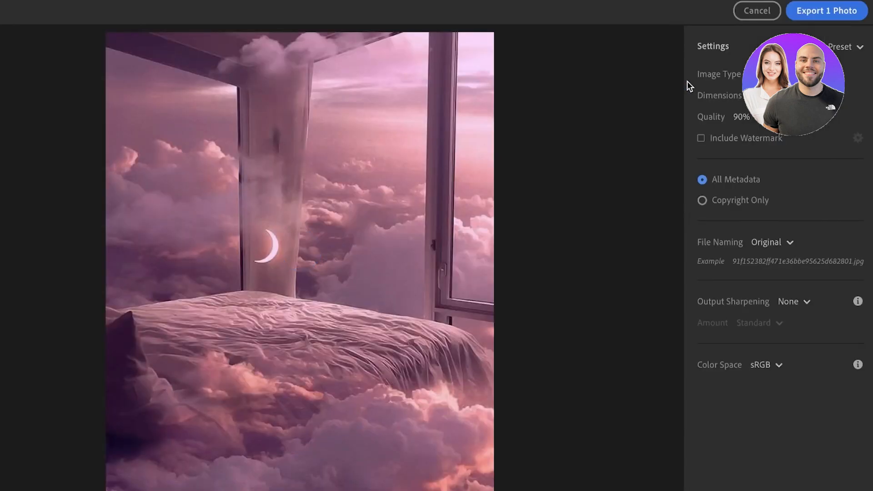
mouse_move(756, 18)
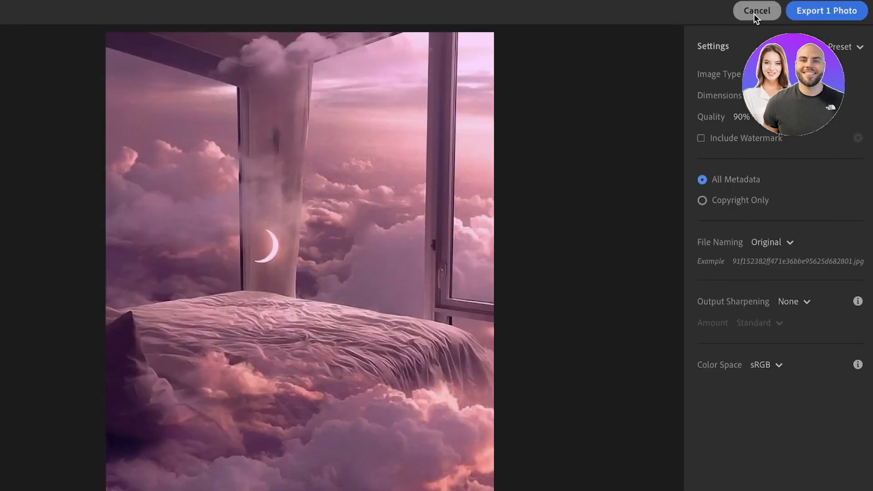
left_click(756, 10)
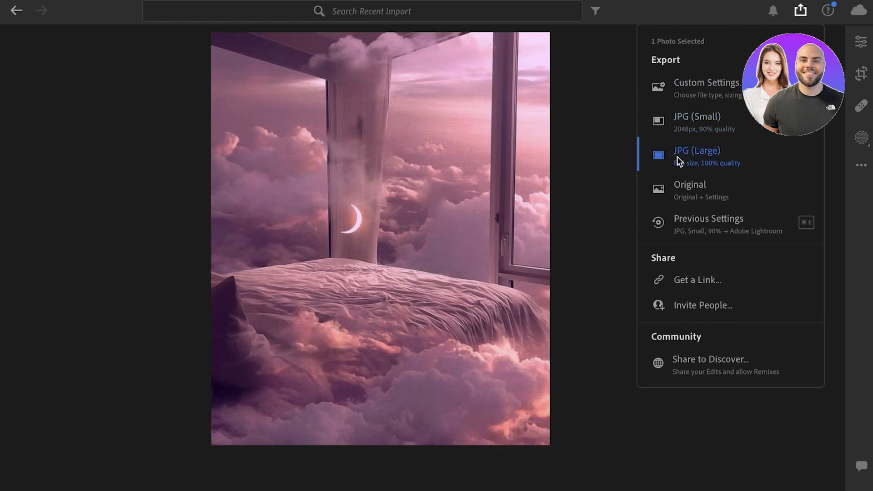
left_click(696, 116)
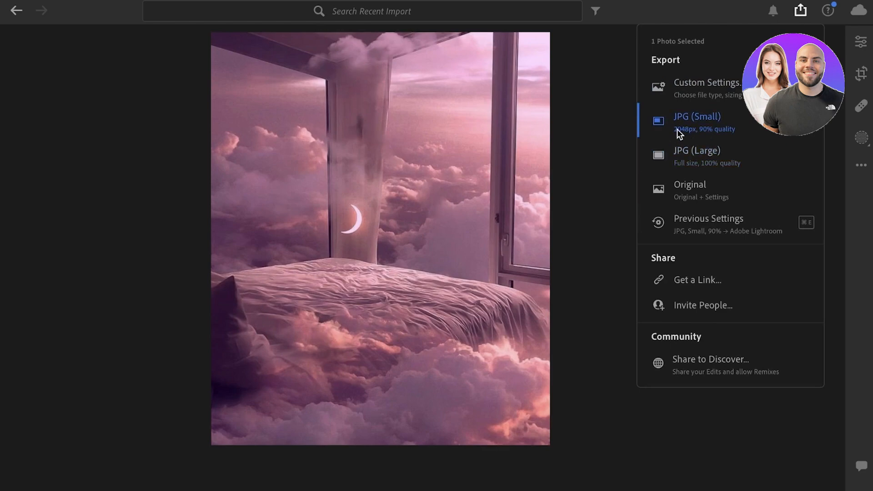
left_click(697, 156)
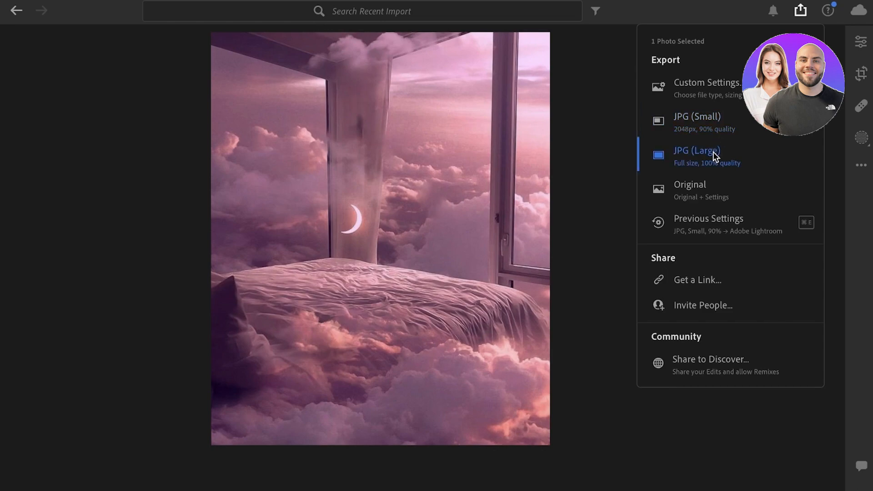
mouse_move(708, 222)
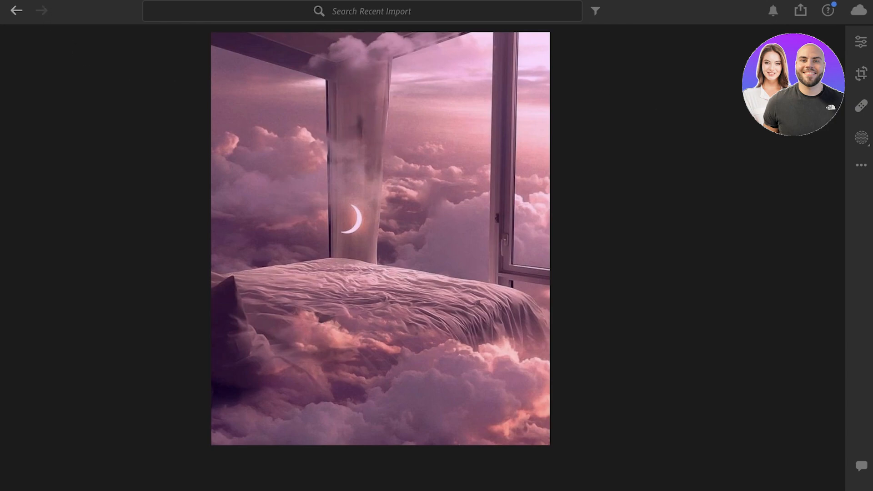
- Reopen the export via the File menu and restore the full JPEG export options
left_click(16, 10)
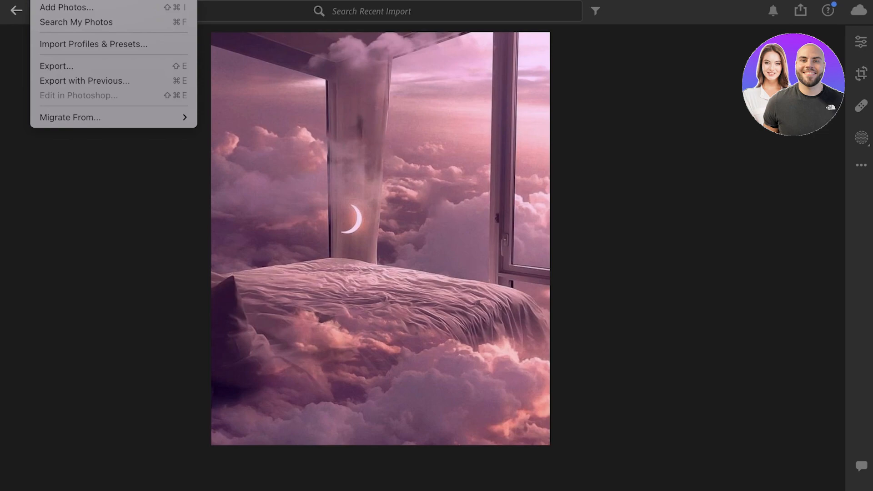
mouse_move(56, 66)
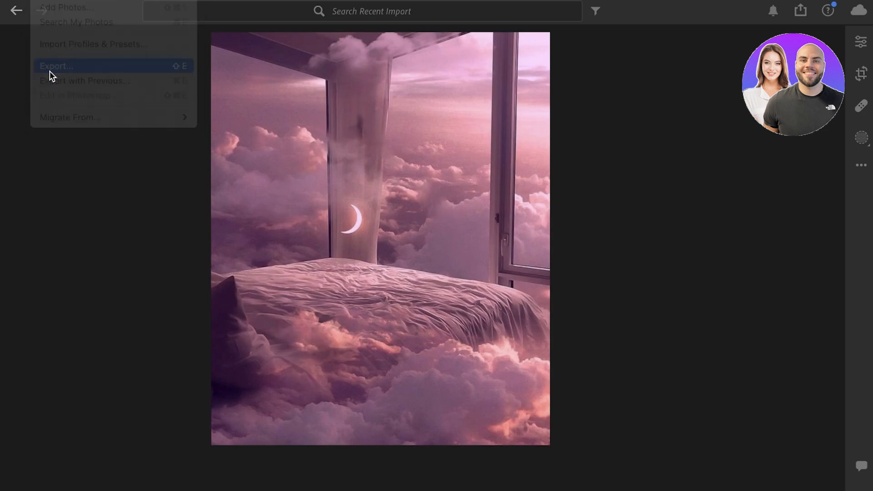
left_click(56, 66)
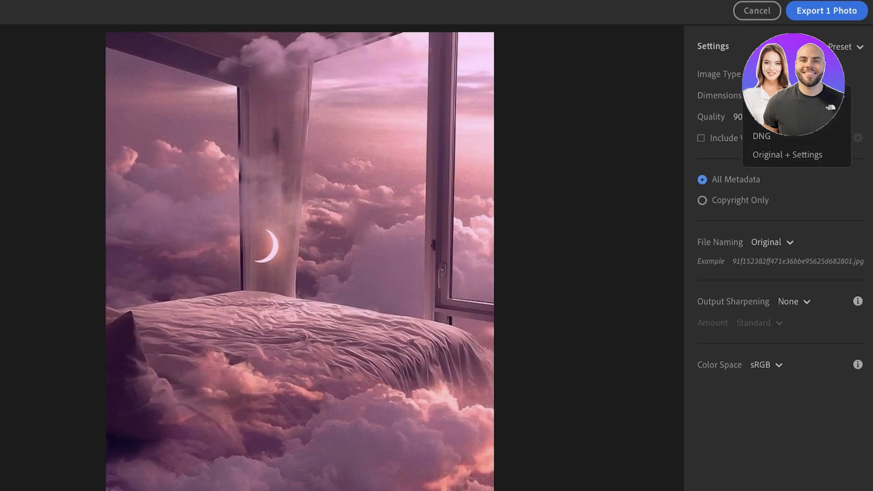
left_click(844, 47)
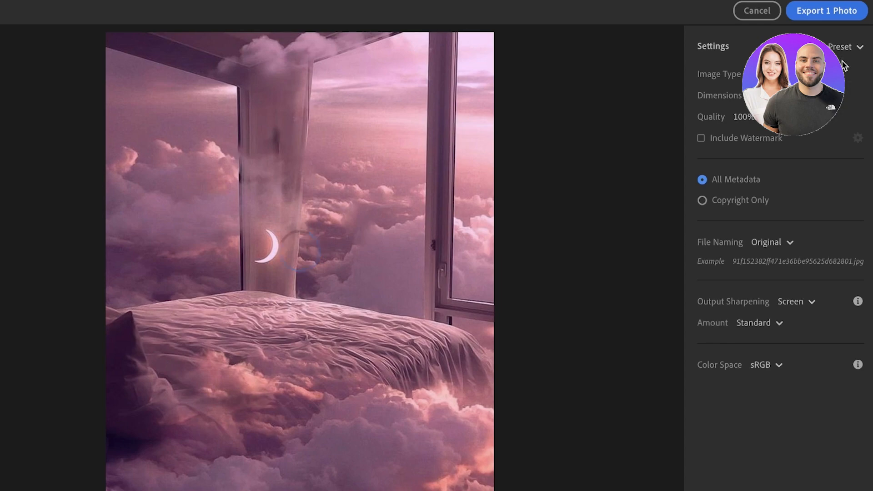
left_click(771, 242)
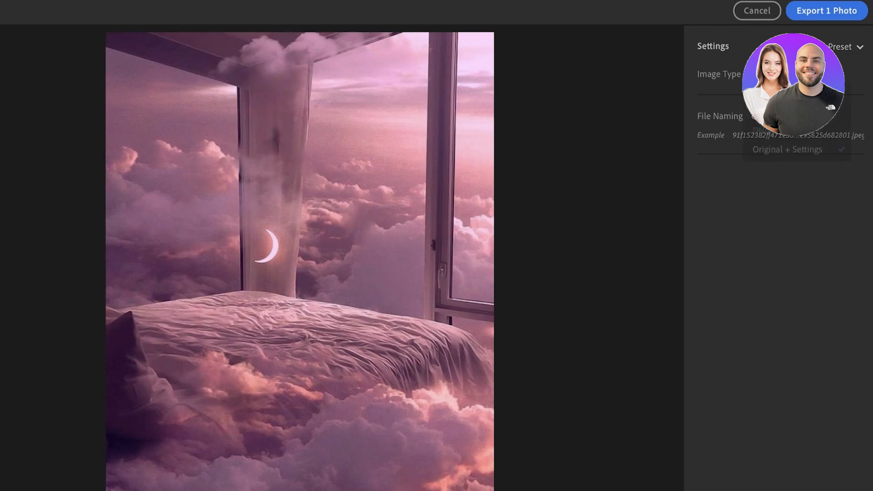
left_click(786, 149)
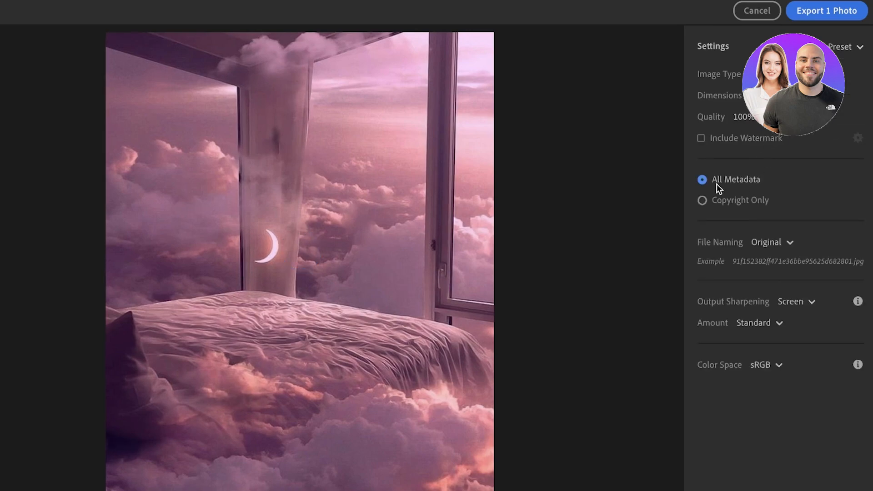
- Switch the export metadata from Copyright Only to All Metadata
left_click(702, 200)
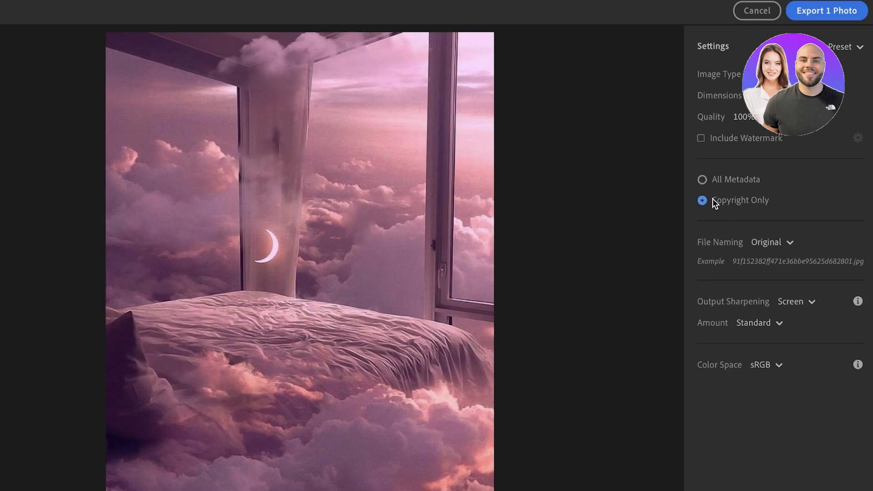
left_click(702, 179)
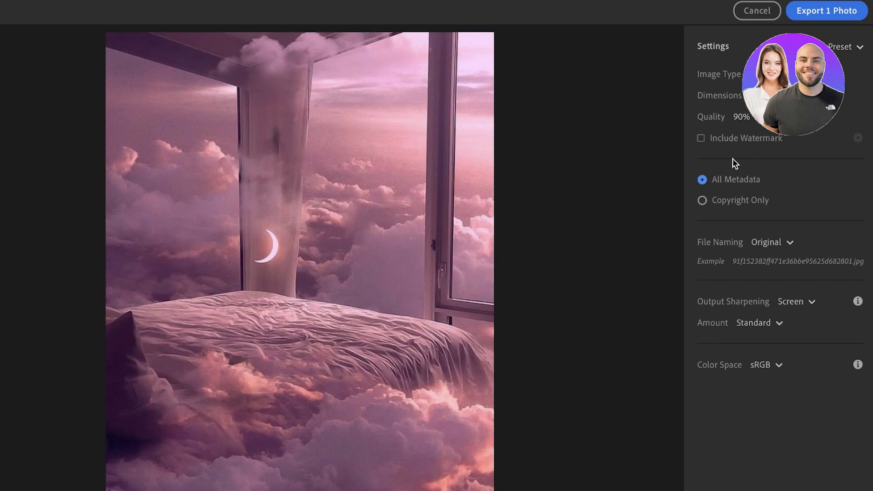
- Keep original file names for the export and review the colour space and size choices
left_click(771, 242)
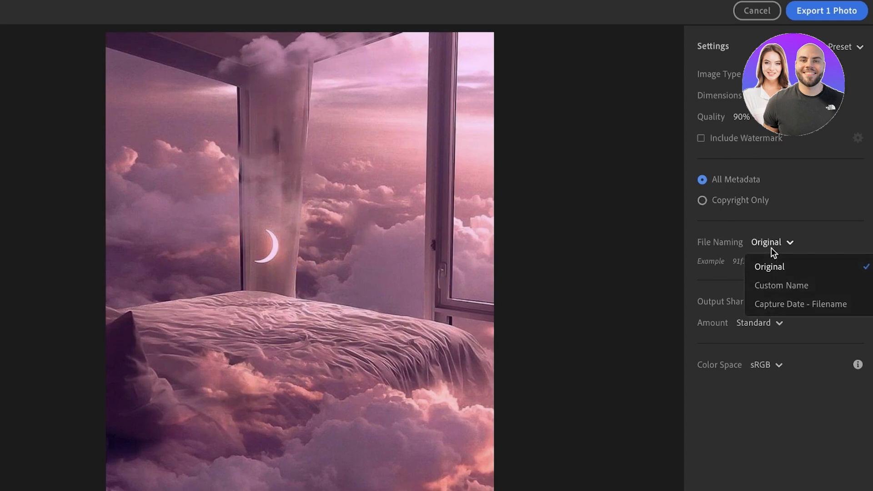
left_click(769, 266)
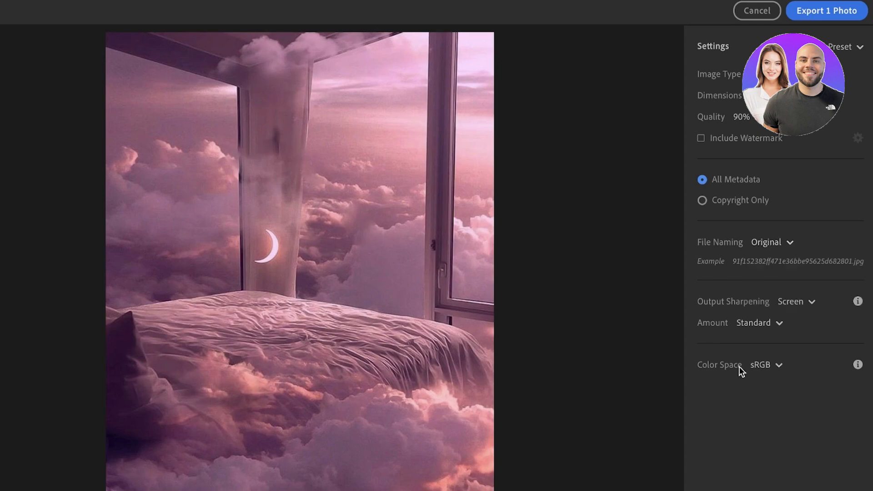
left_click(766, 364)
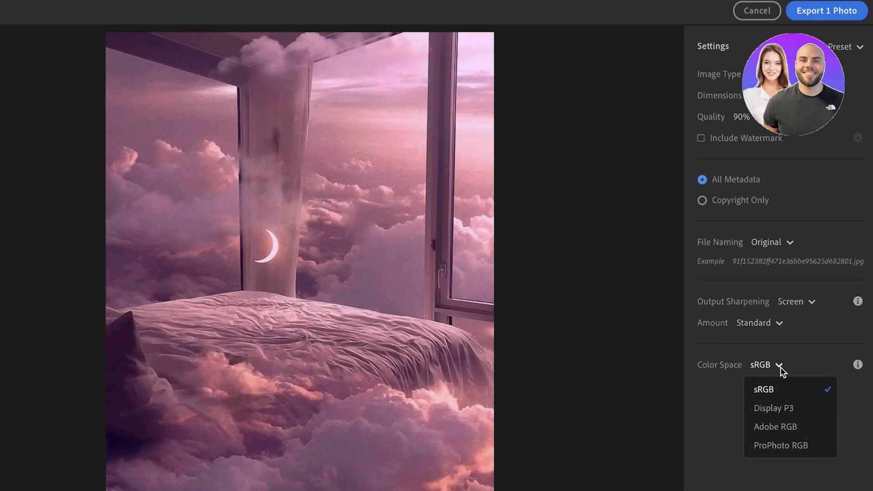
mouse_move(769, 362)
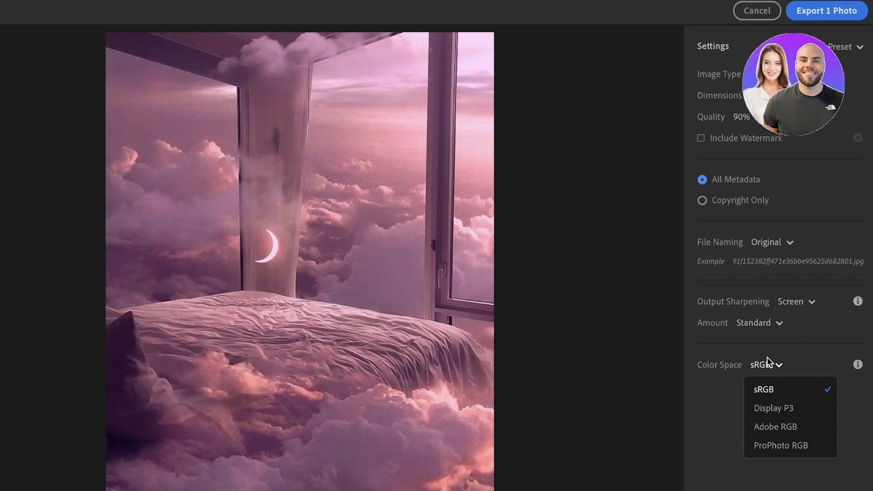
mouse_move(776, 427)
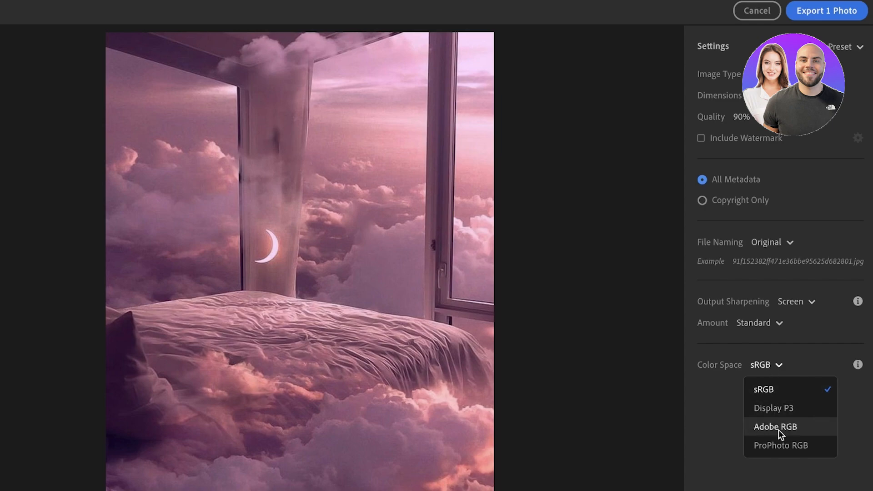
mouse_move(776, 428)
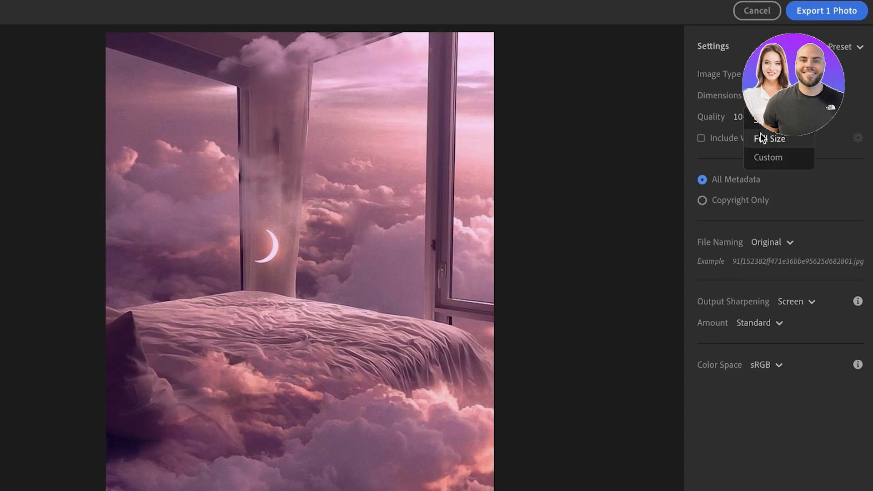
left_click(773, 139)
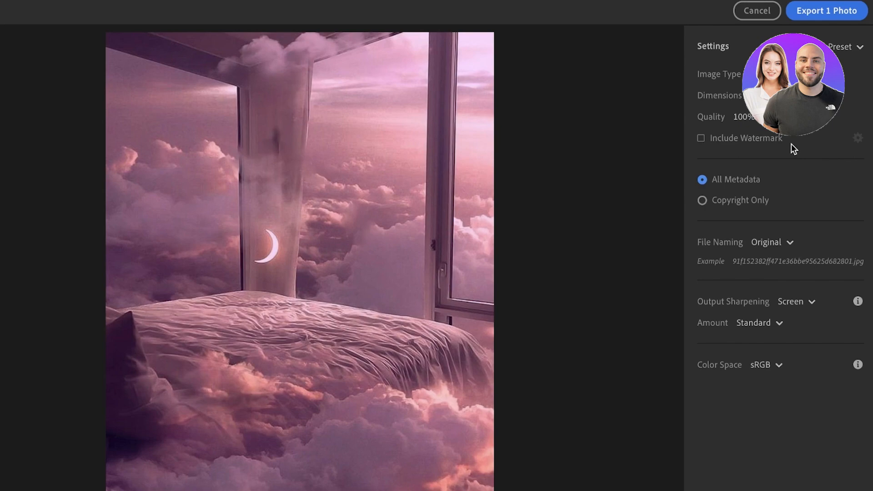
mouse_move(852, 148)
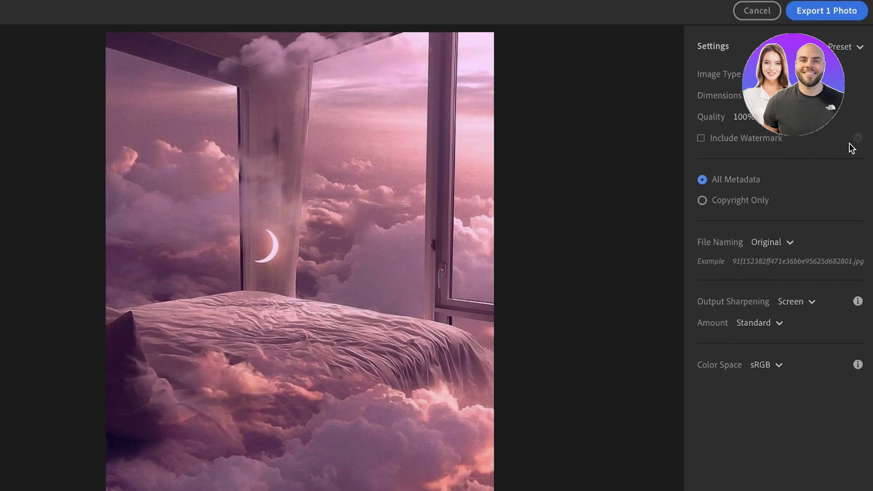
- Size the export by its long side at 100% quality, with sRGB colour space still chosen
left_click(772, 242)
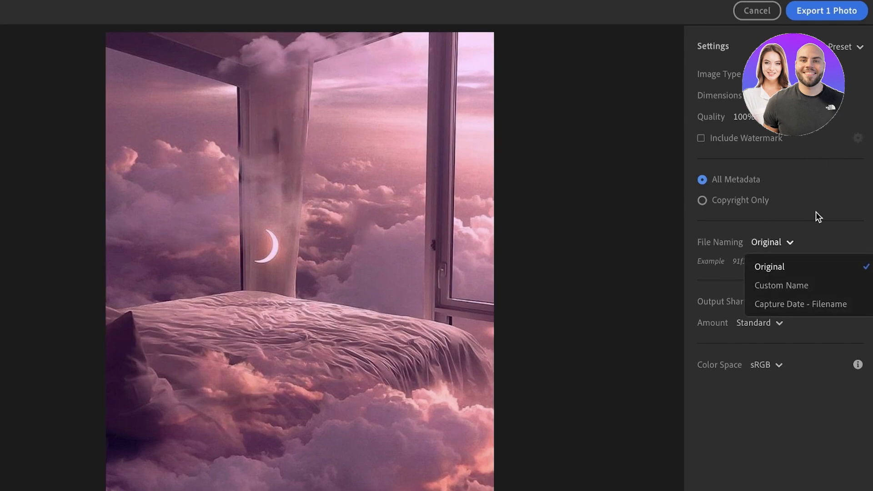
left_click(769, 266)
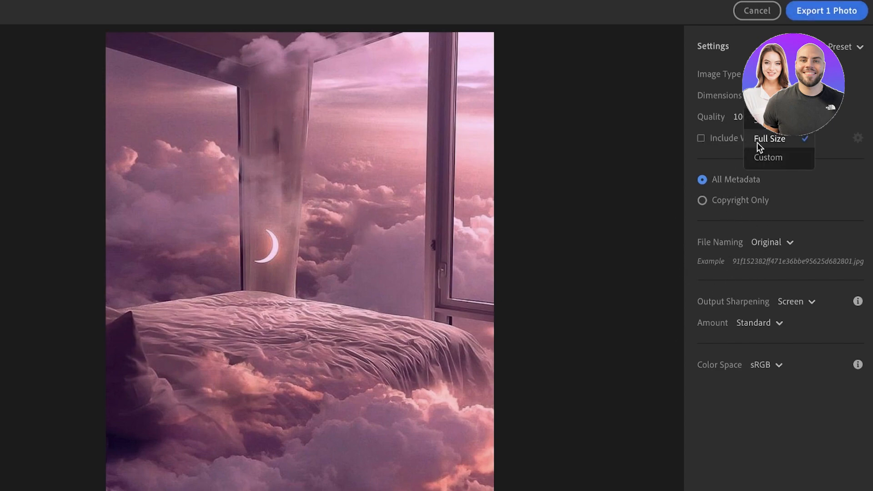
left_click(770, 138)
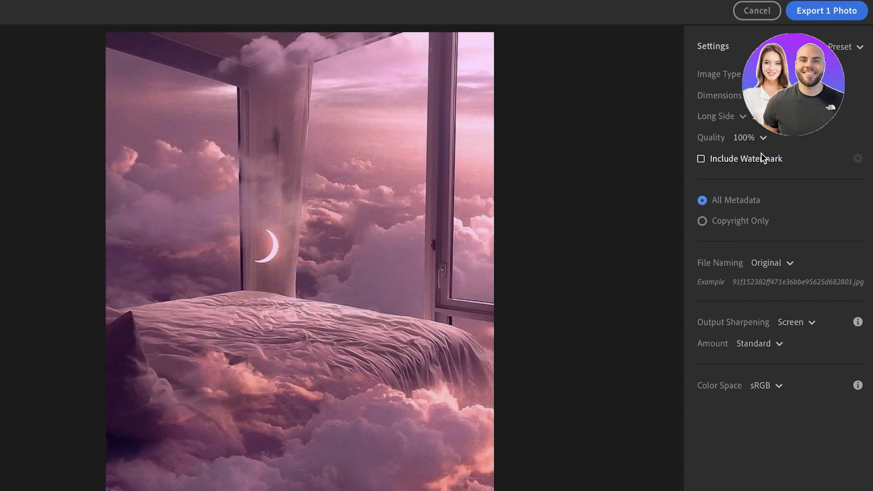
mouse_move(756, 125)
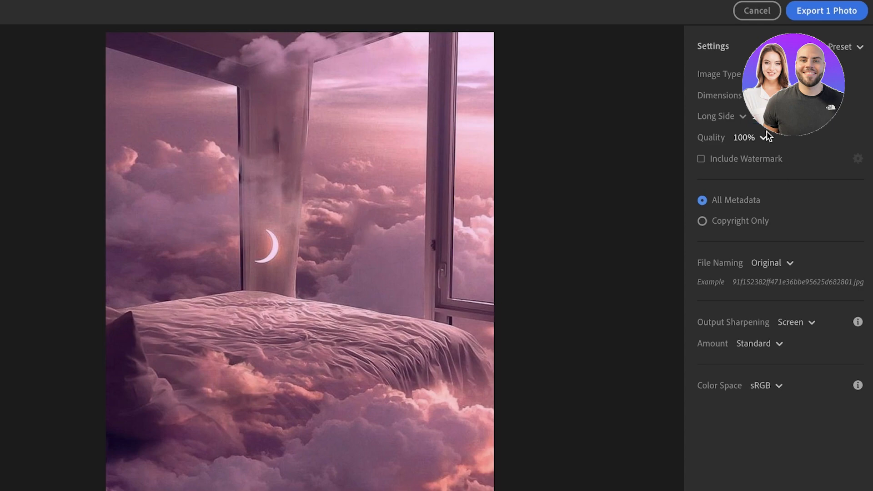
mouse_move(805, 402)
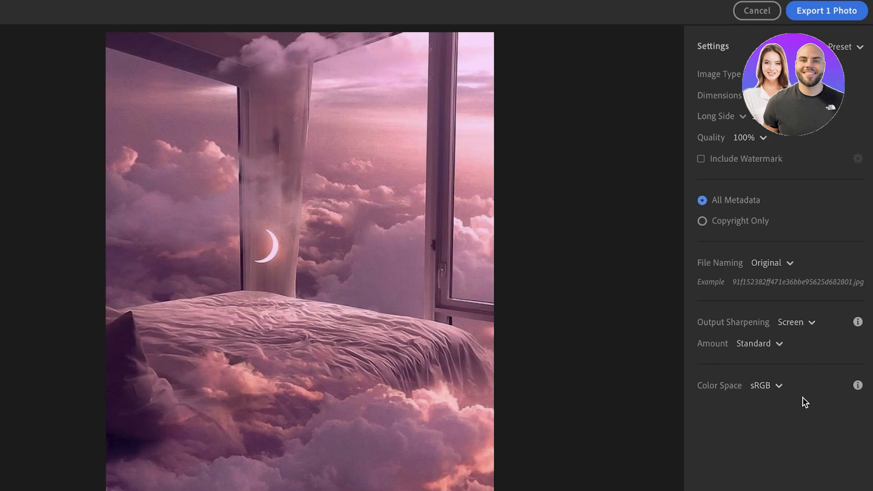
mouse_move(793, 401)
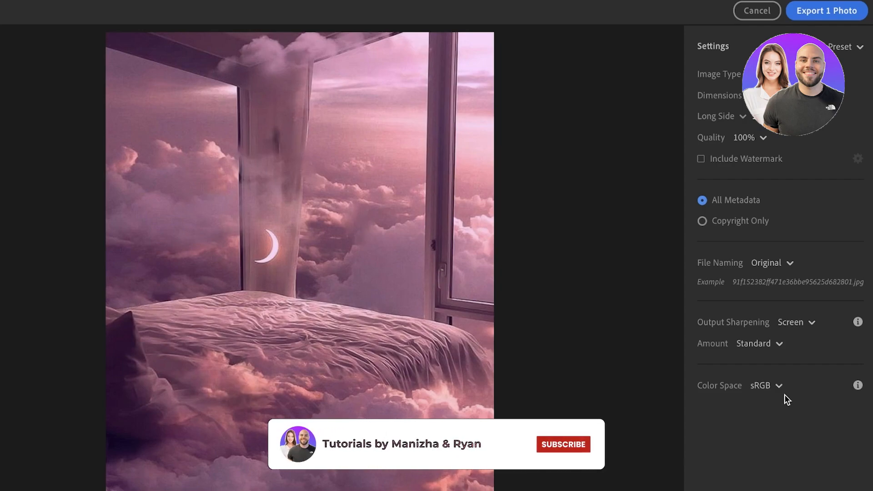
left_click(767, 385)
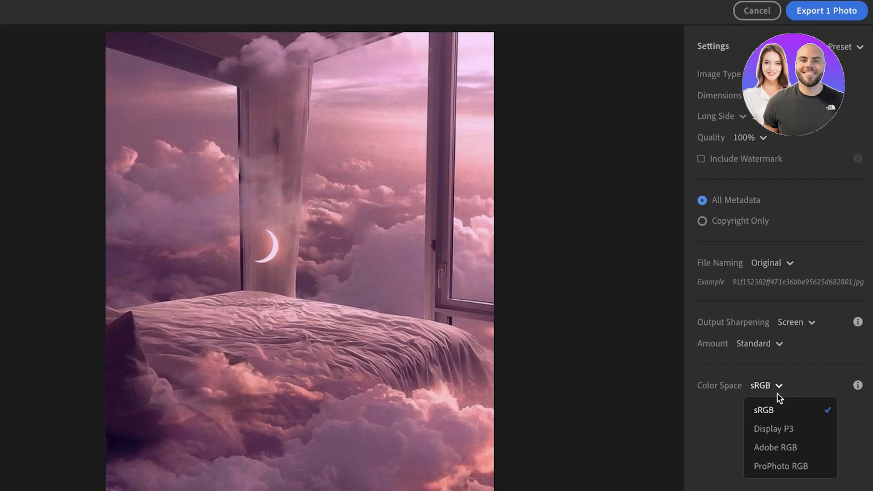
mouse_move(775, 448)
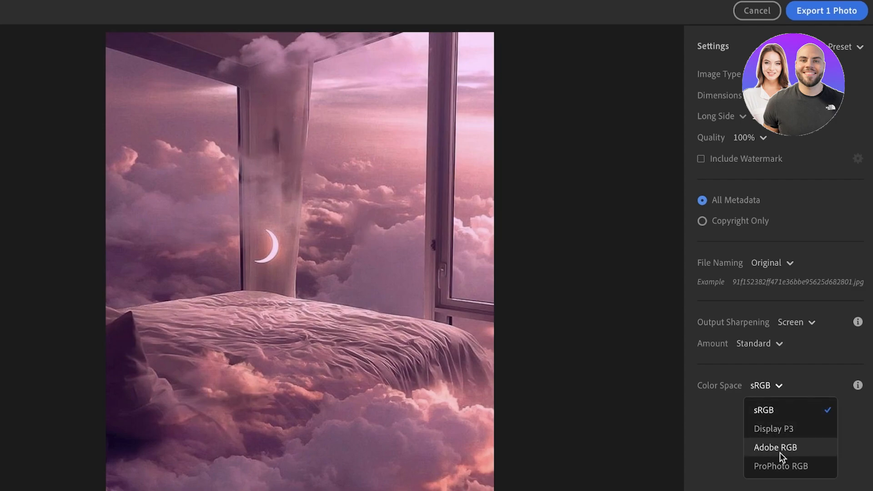
mouse_move(775, 447)
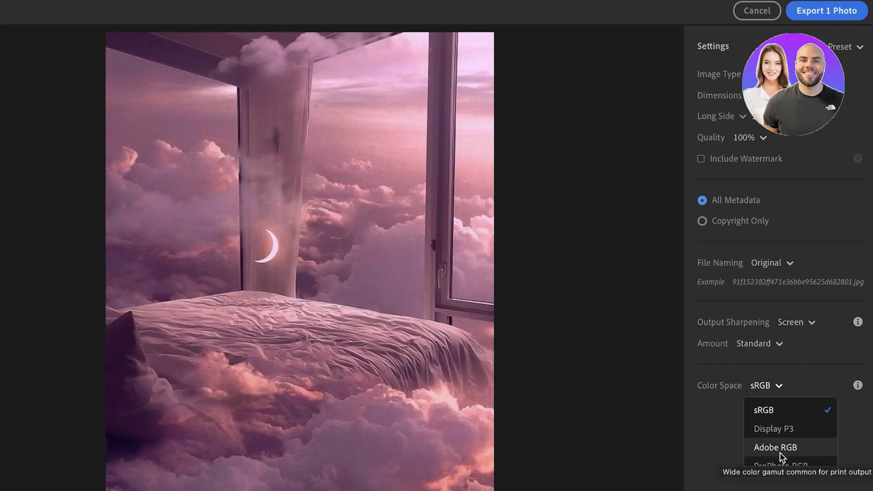
mouse_move(773, 428)
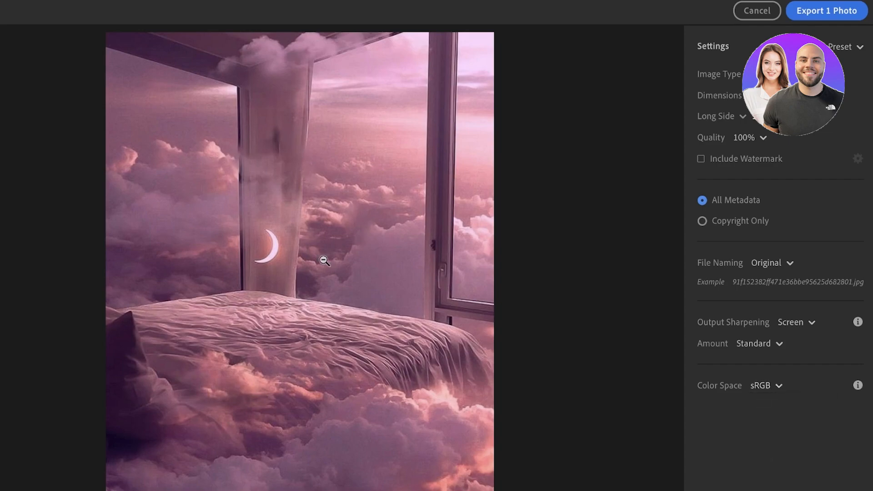
mouse_move(335, 248)
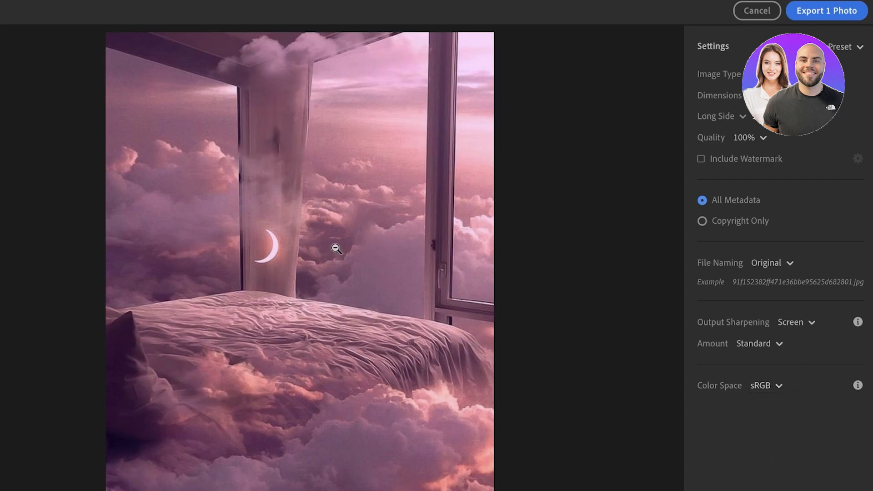
- Change the export colour space from sRGB to ProPhoto RGB, keeping Screen sharpening
left_click(766, 385)
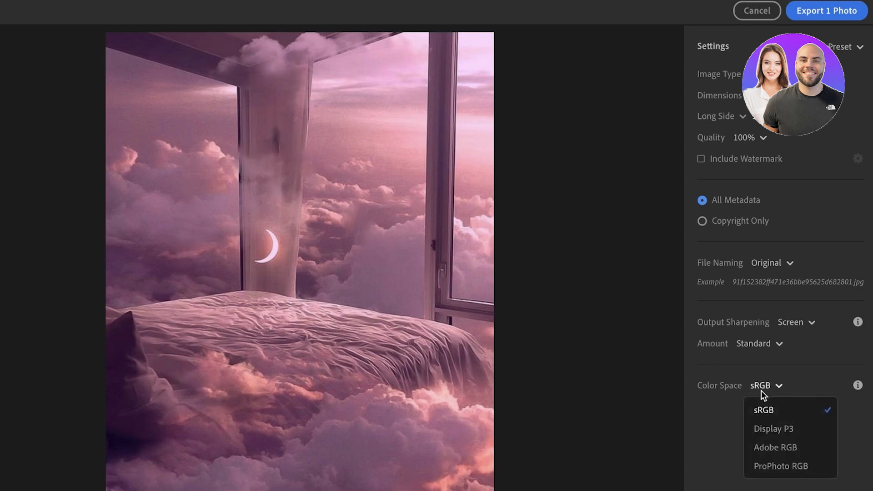
mouse_move(774, 429)
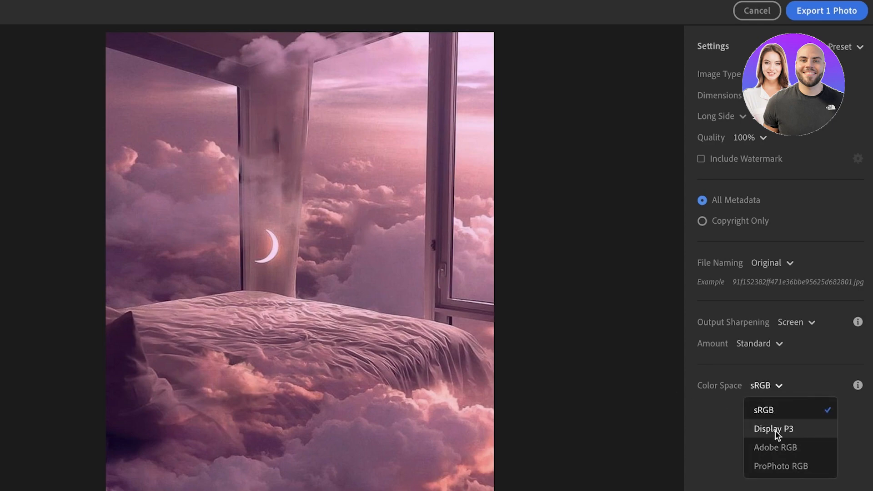
mouse_move(775, 447)
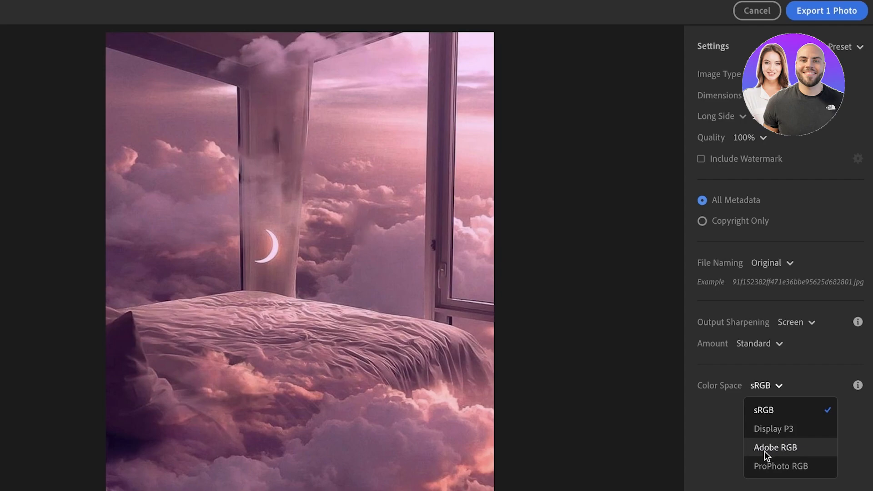
mouse_move(775, 450)
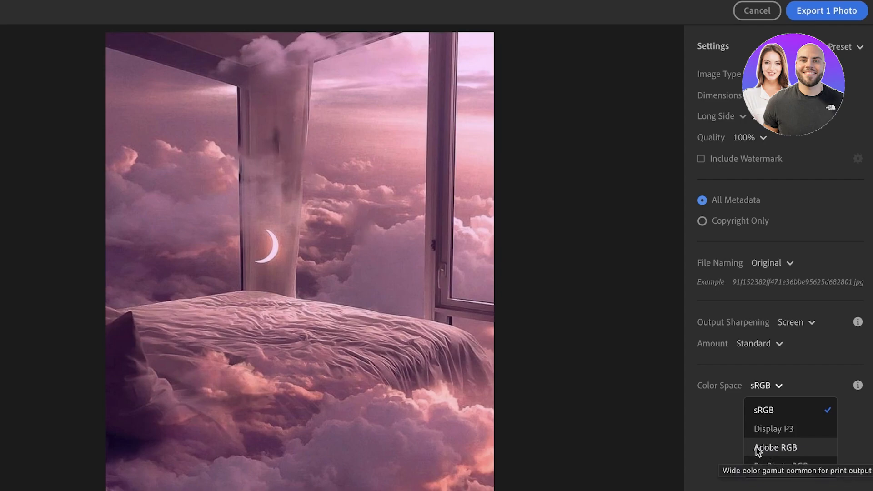
mouse_move(770, 452)
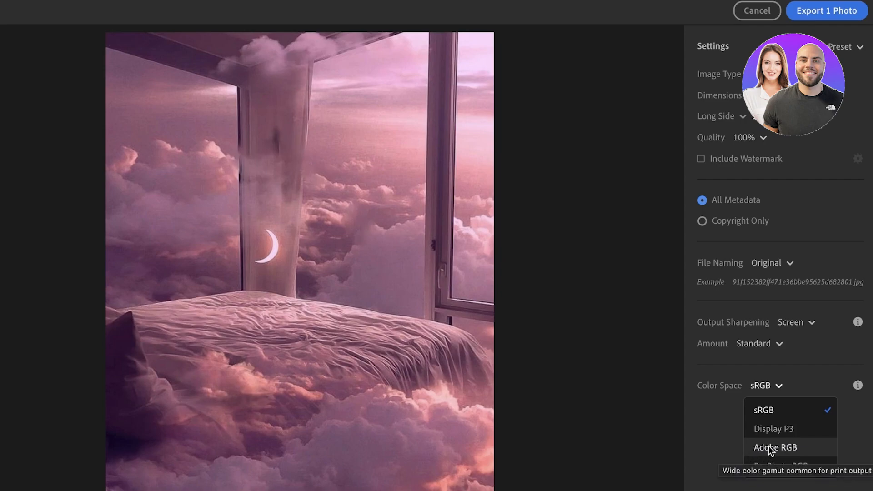
left_click(763, 410)
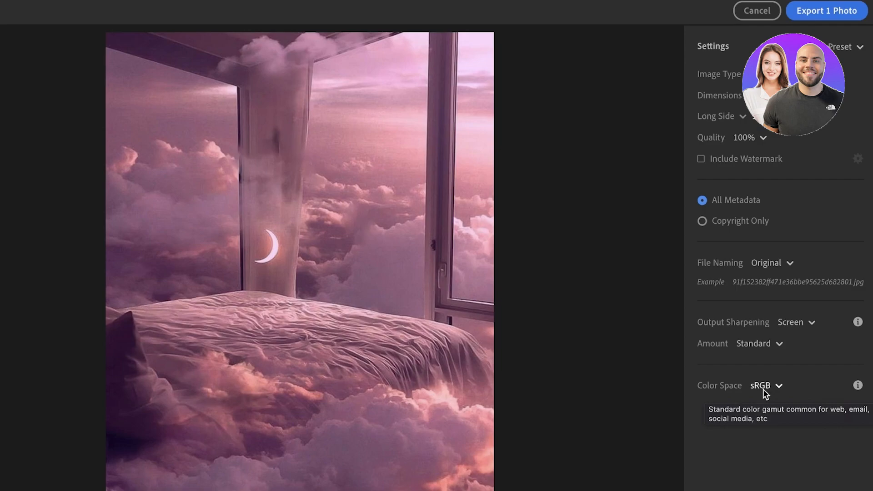
left_click(766, 386)
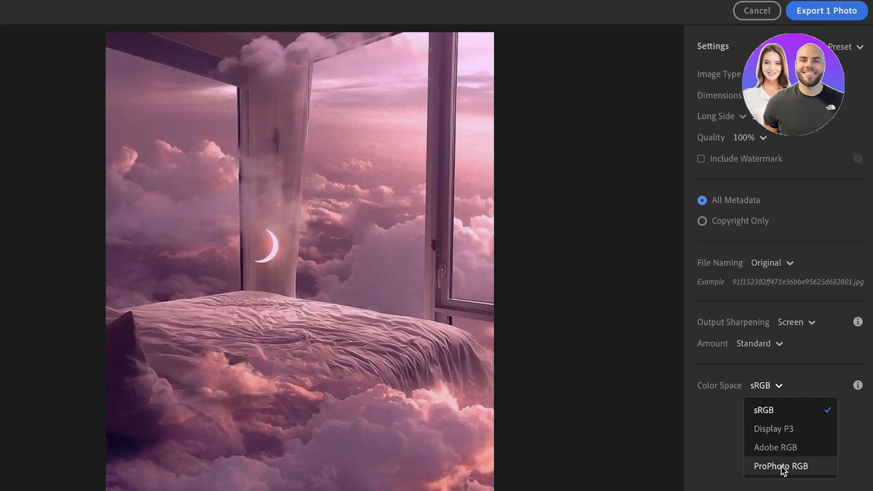
mouse_move(783, 447)
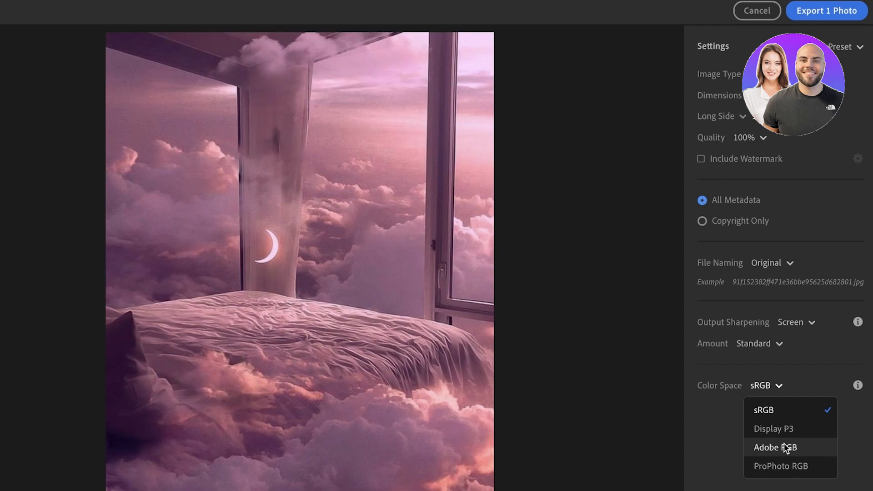
left_click(780, 466)
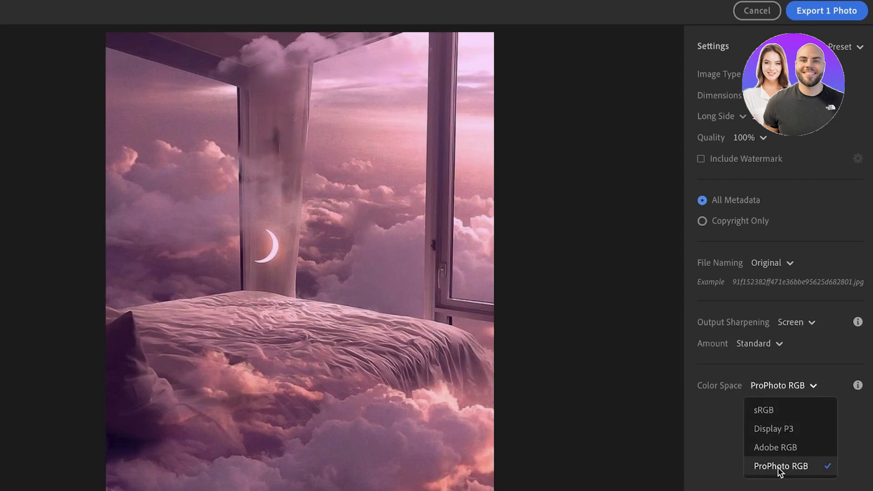
left_click(780, 466)
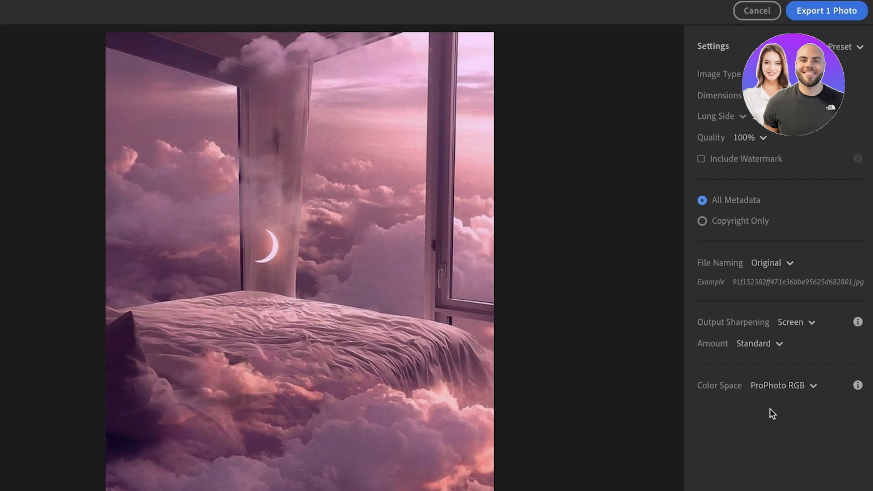
mouse_move(866, 58)
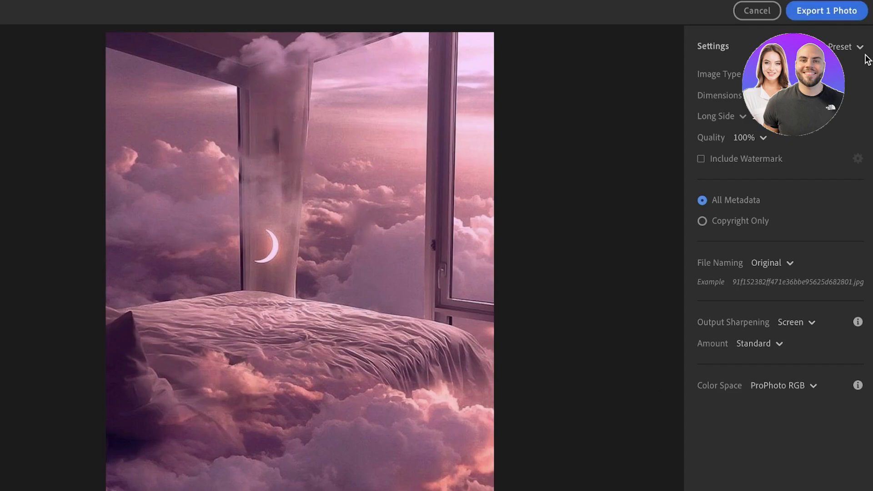
mouse_move(756, 10)
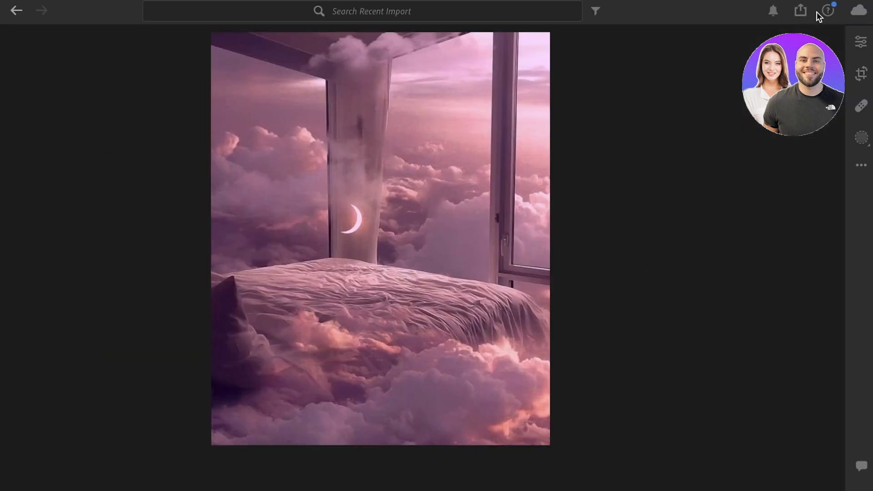
- Create a shareable Get a Link for the photo, opening the Share & Invite dialog
left_click(800, 10)
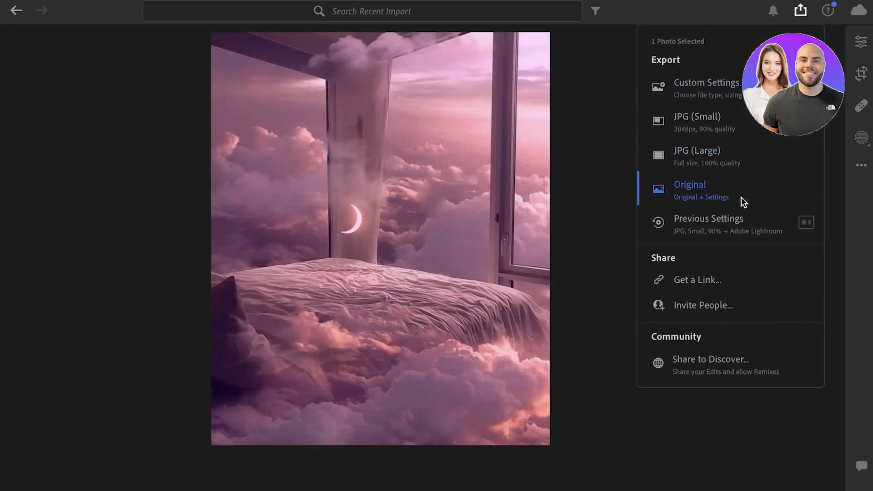
left_click(697, 279)
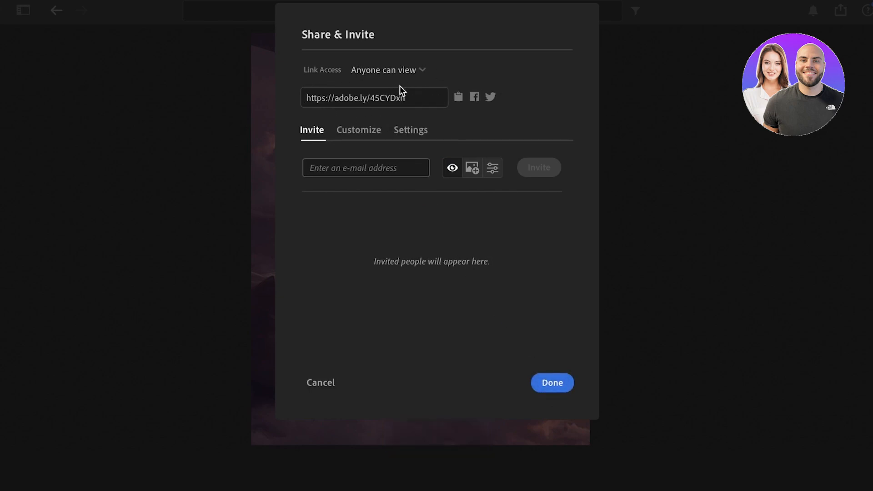
- Try Invite only link access, then leave the link on Anyone can view
left_click(385, 70)
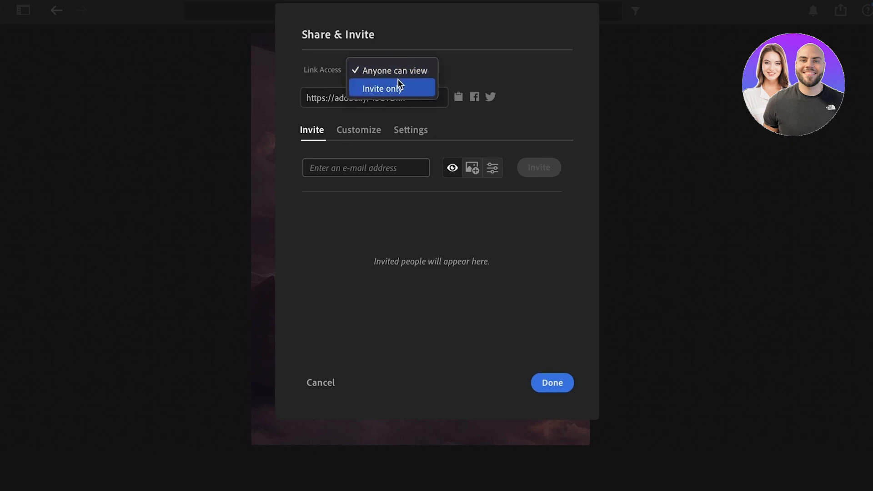
left_click(391, 89)
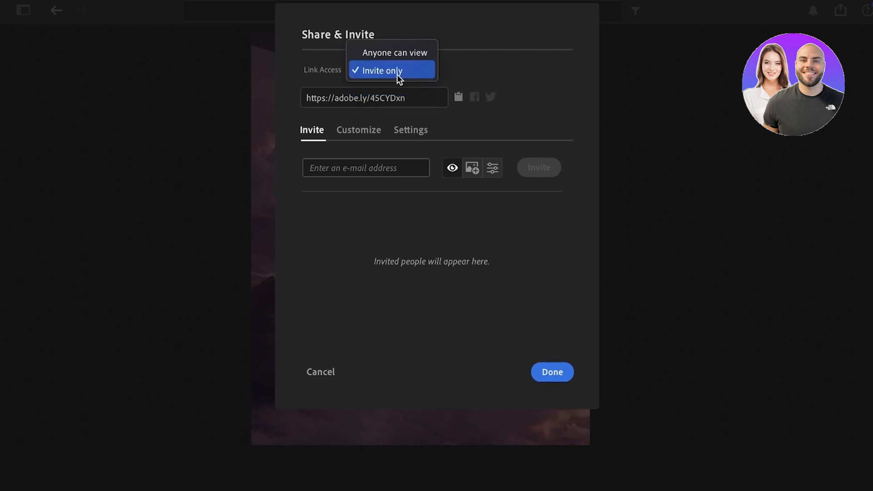
left_click(393, 53)
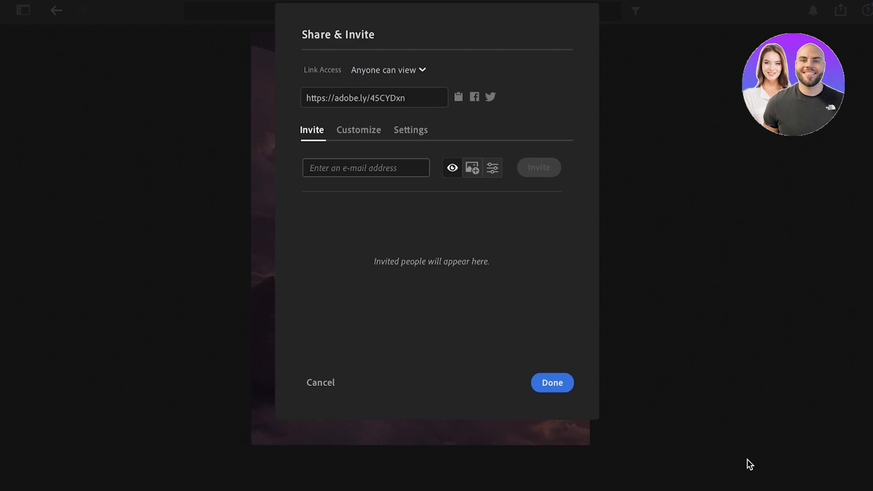
mouse_move(646, 478)
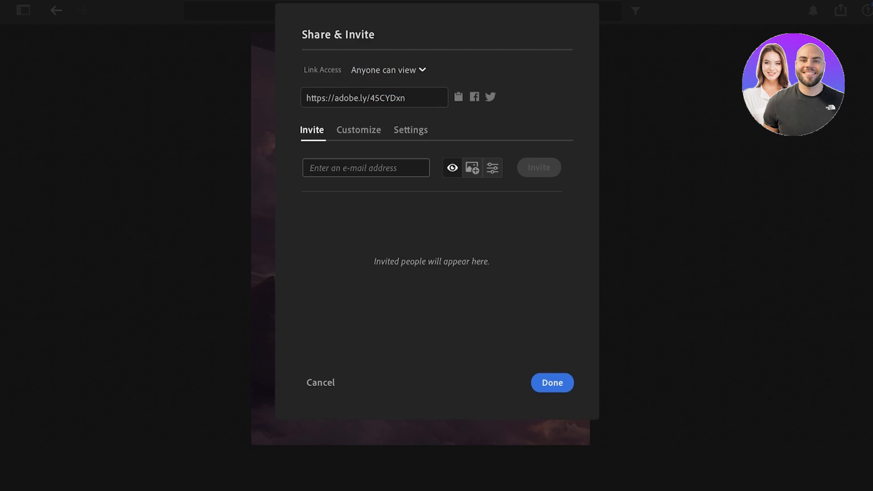
mouse_move(429, 118)
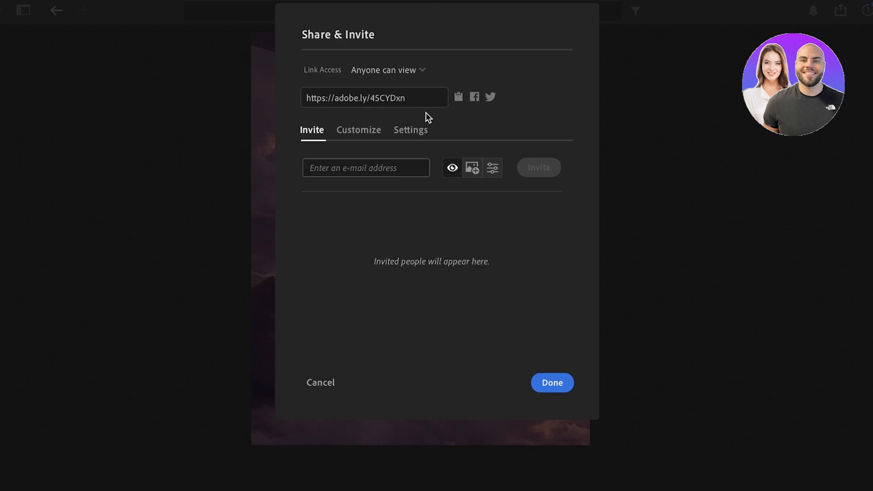
mouse_move(410, 115)
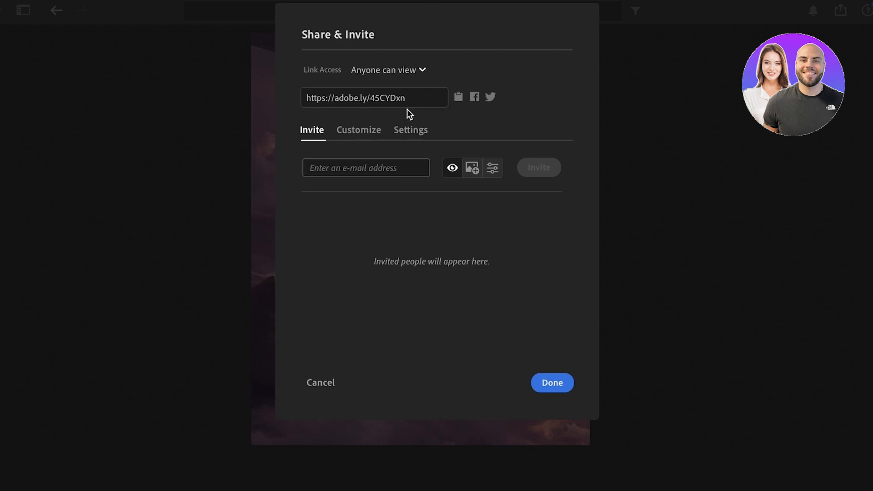
left_click(388, 70)
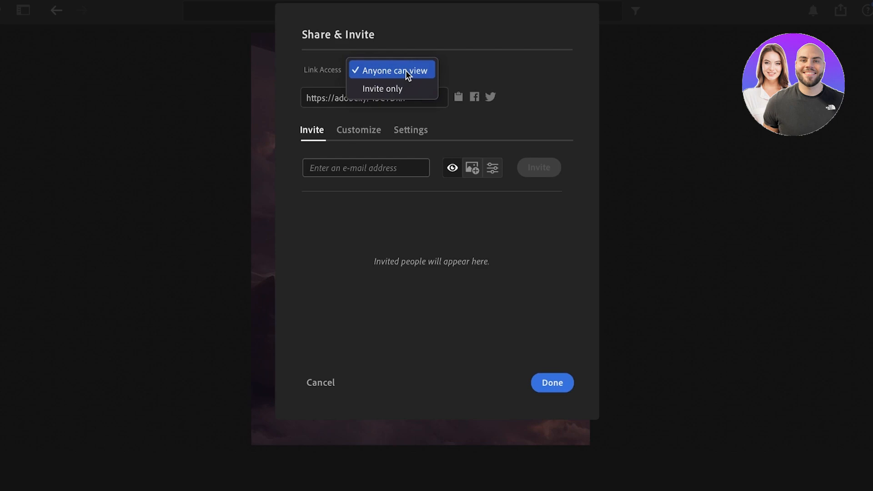
left_click(391, 70)
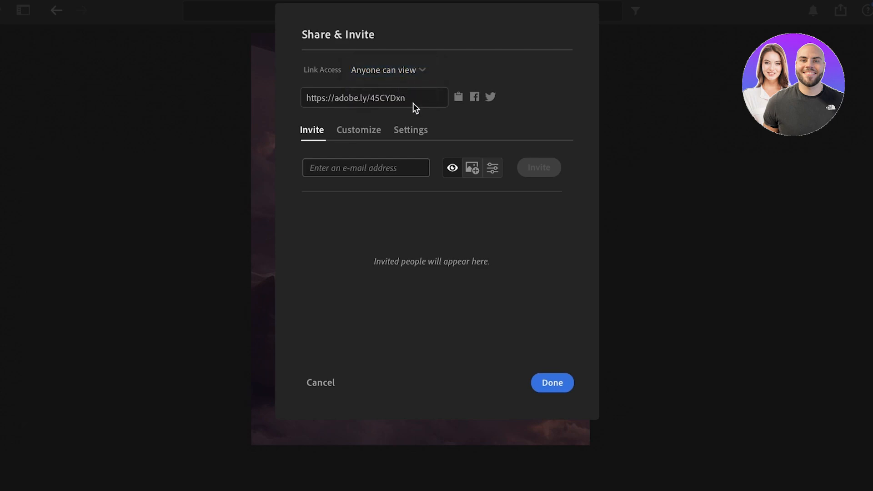
mouse_move(358, 244)
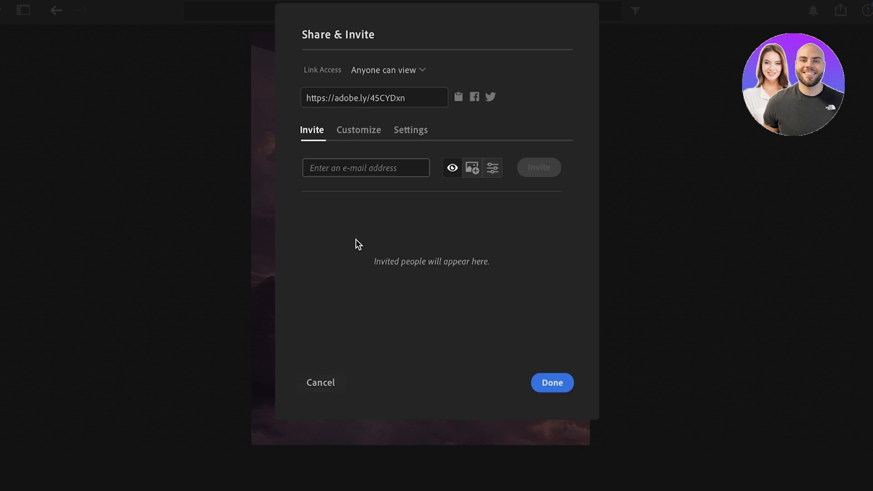
- Show the Customize options for the shared page's display
left_click(366, 167)
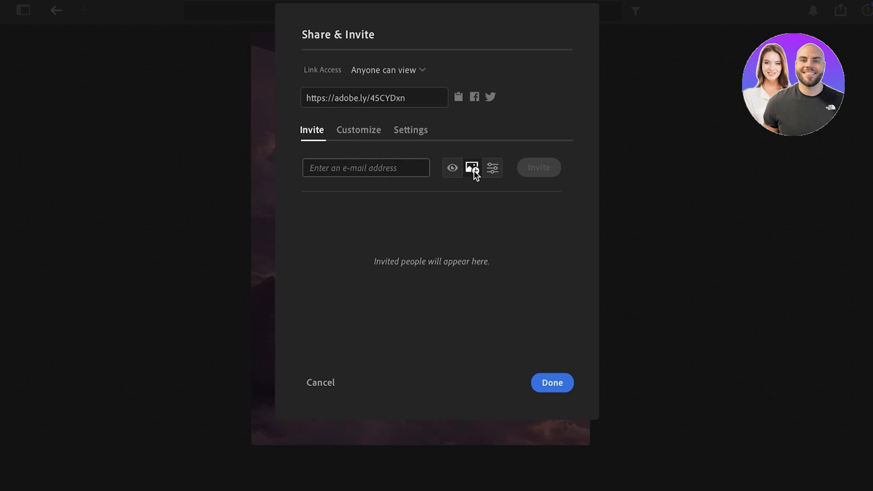
left_click(358, 130)
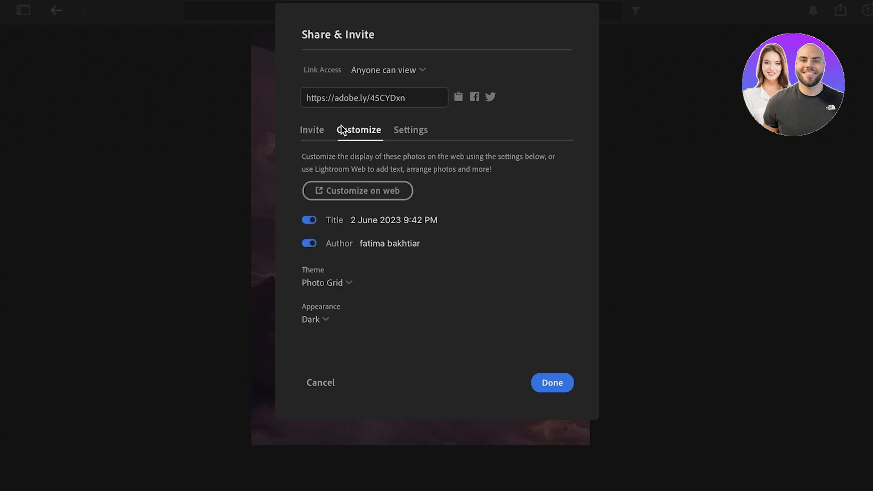
mouse_move(393, 144)
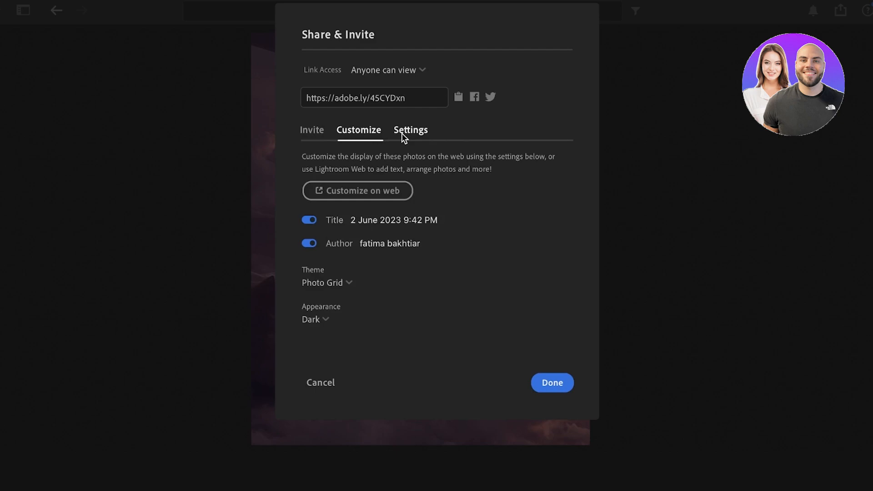
- In the link's Settings, allow JPG downloads and export for viewers, then close the sharing dialog
left_click(411, 130)
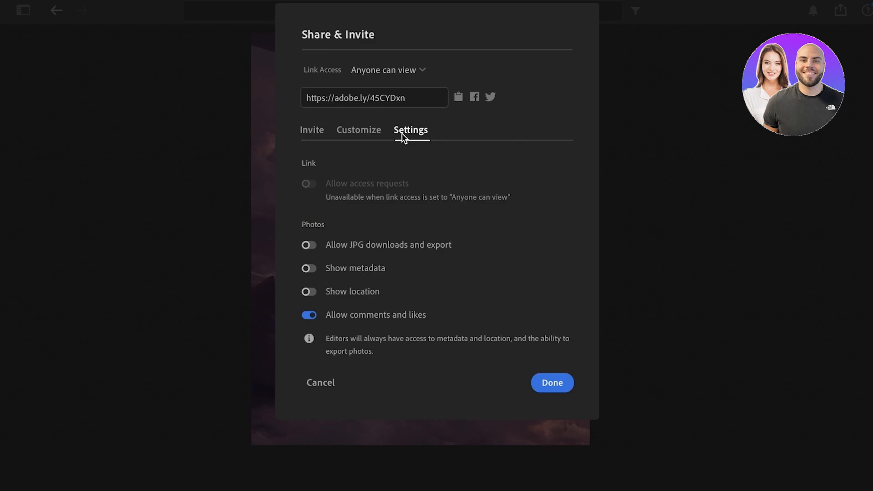
mouse_move(340, 229)
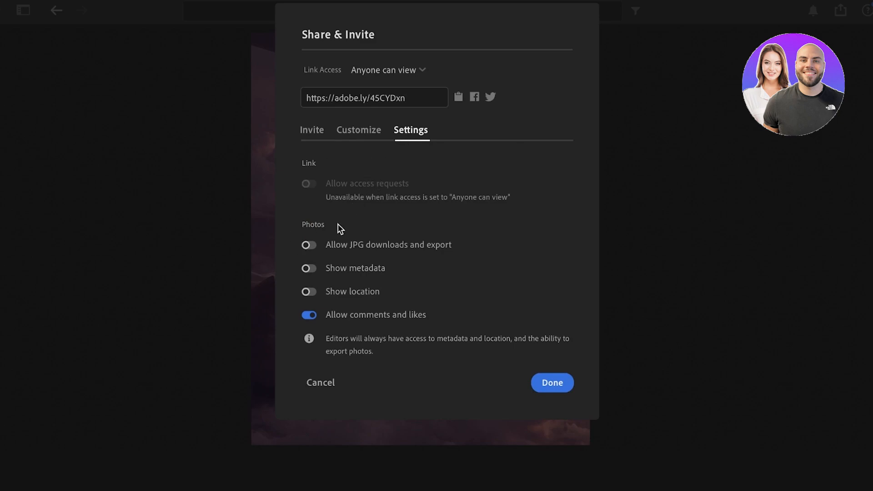
left_click(308, 244)
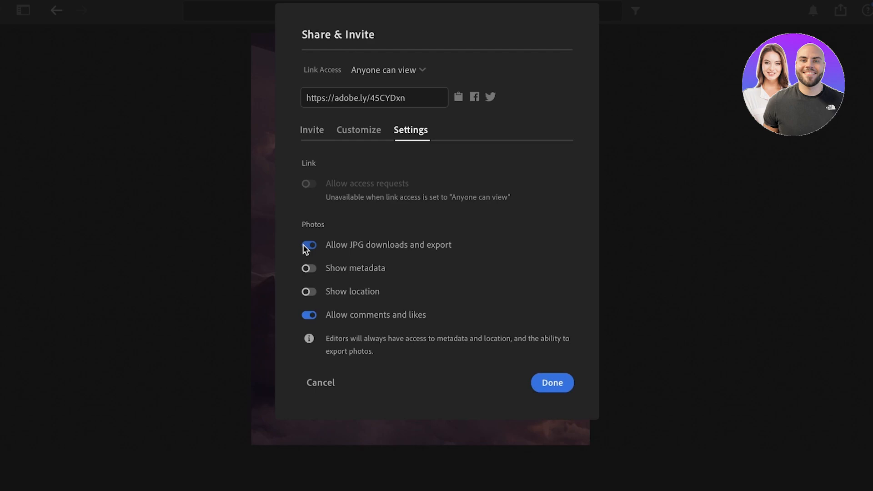
left_click(308, 245)
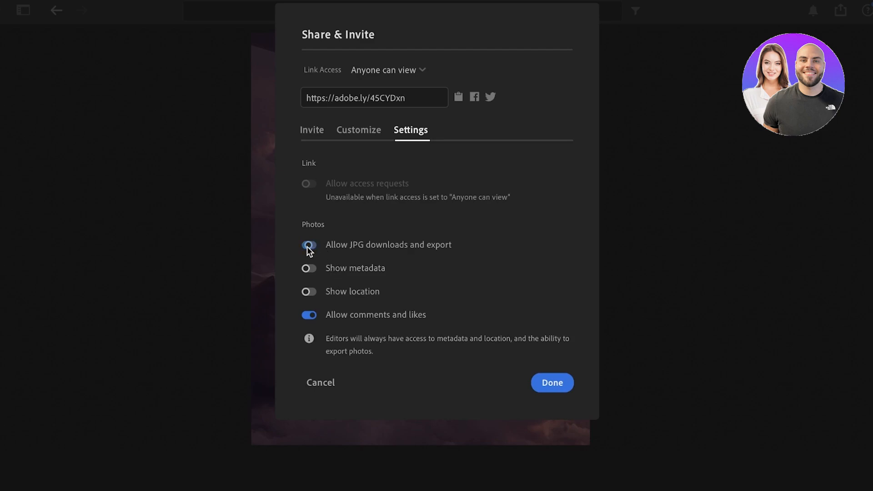
left_click(308, 245)
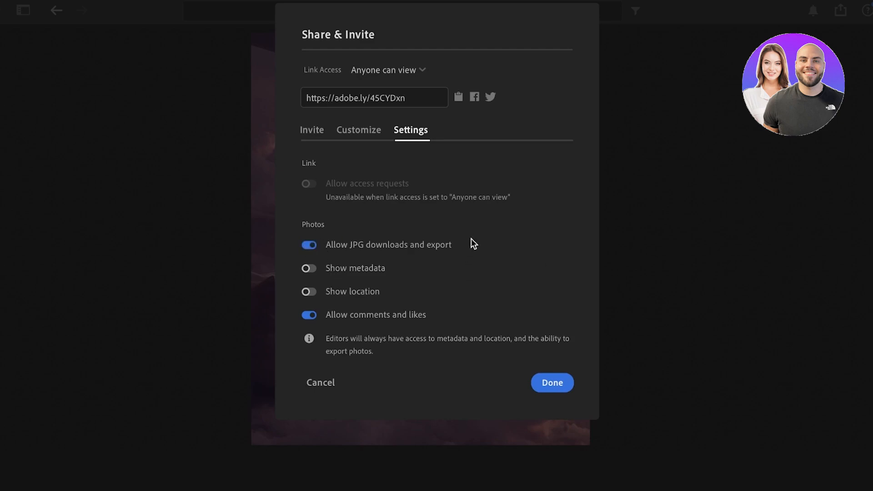
mouse_move(350, 297)
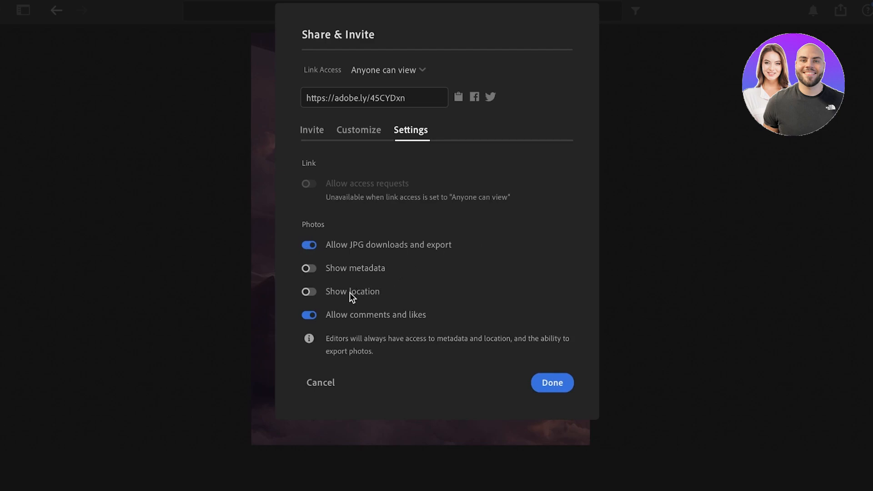
mouse_move(331, 294)
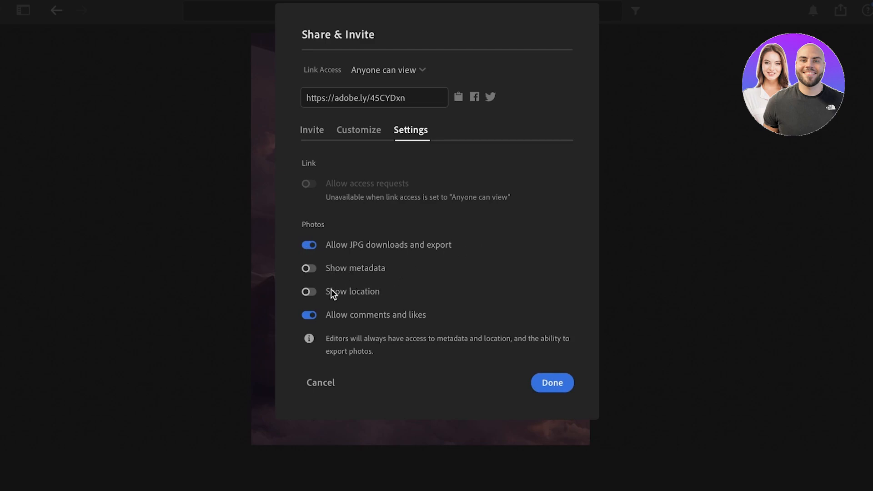
left_click(551, 382)
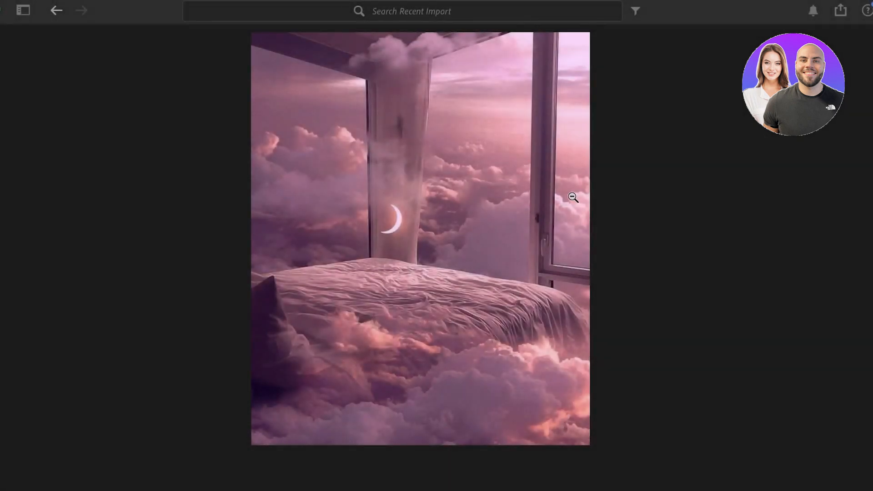
mouse_move(716, 85)
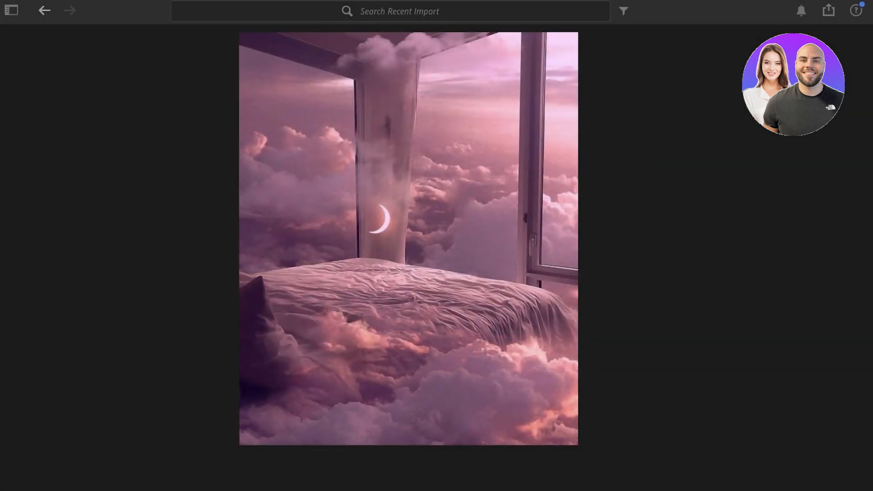
- Check cloud sync status, then reopen the Custom Settings export panel for the photo
left_click(862, 11)
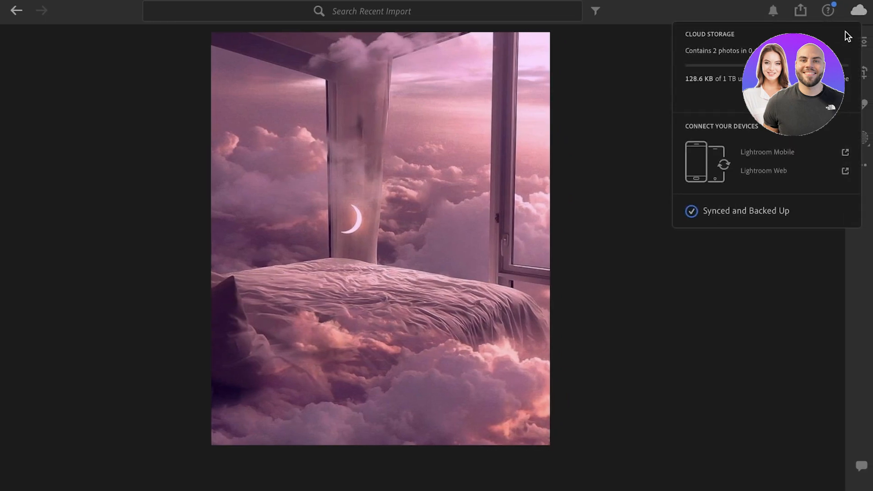
left_click(798, 11)
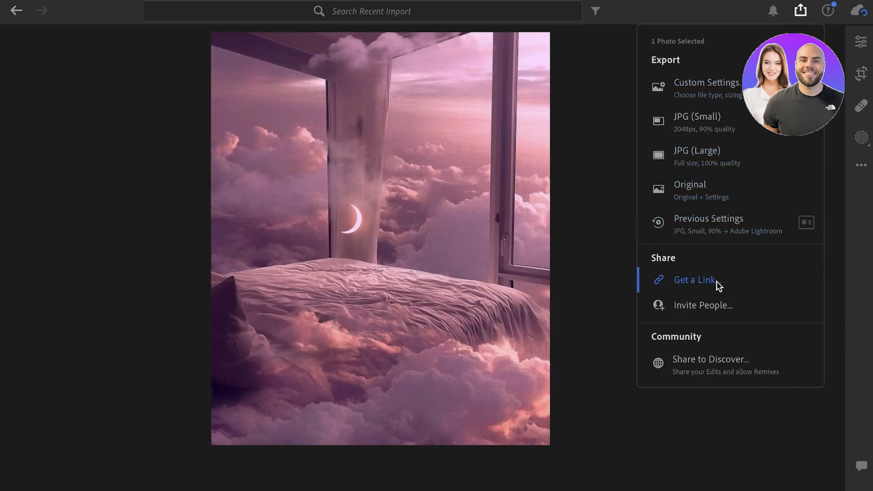
mouse_move(707, 73)
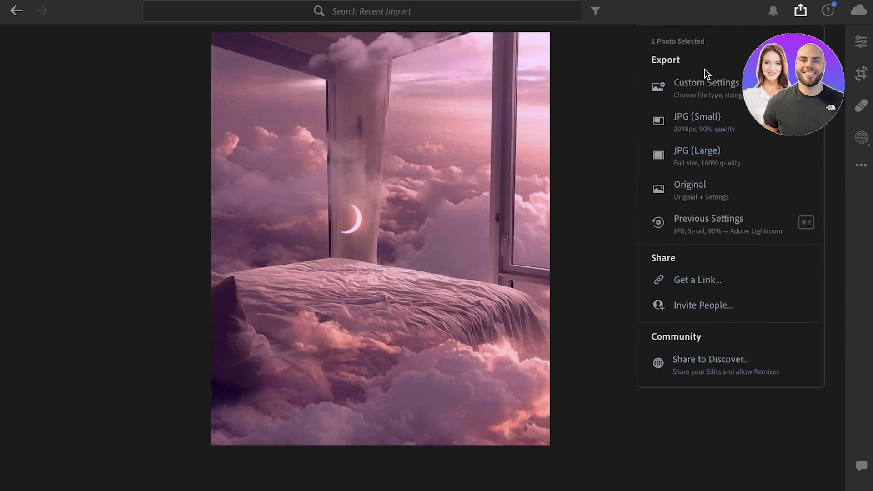
left_click(707, 87)
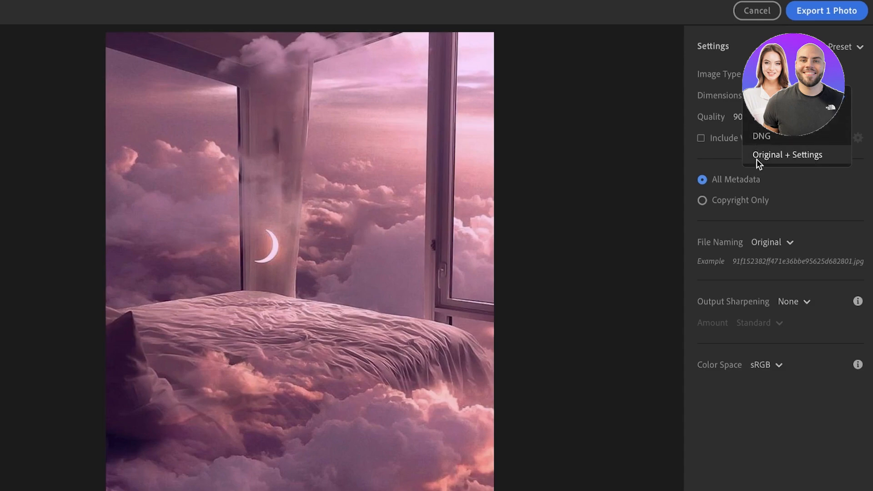
left_click(786, 154)
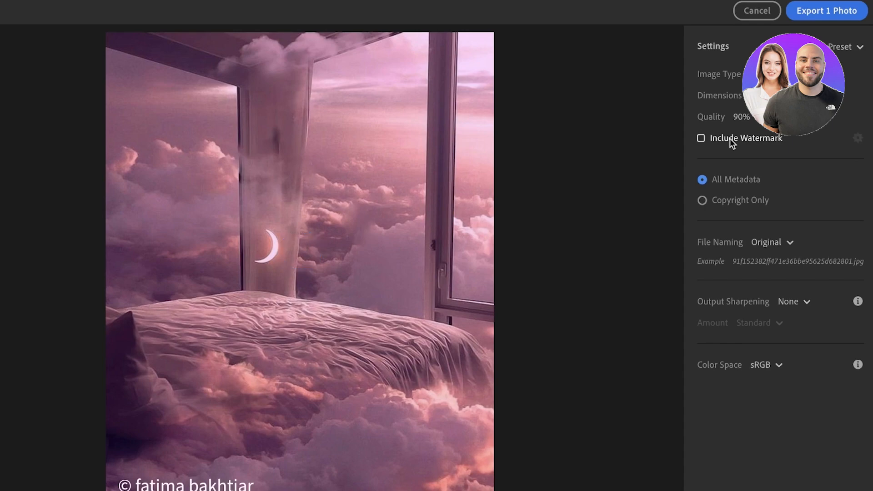
left_click(773, 242)
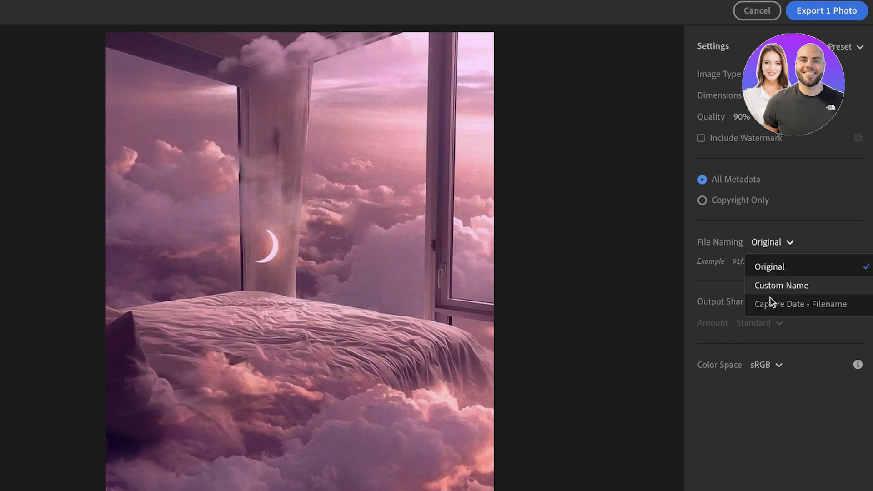
left_click(766, 364)
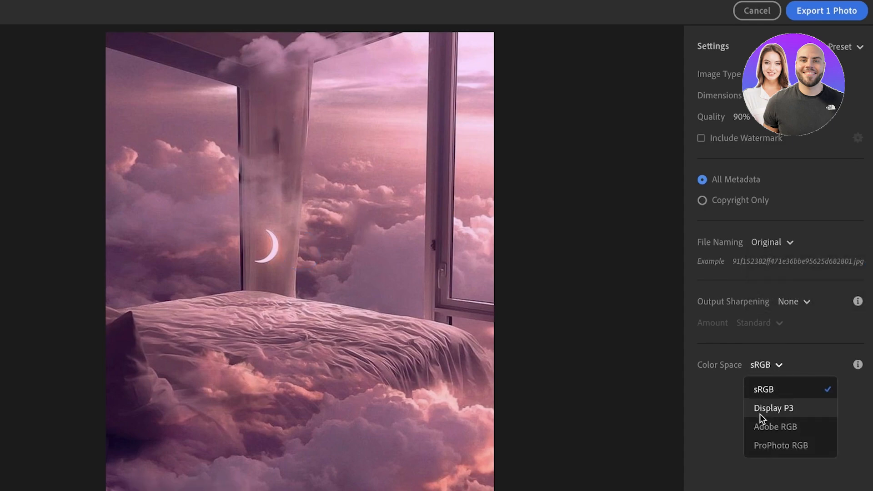
mouse_move(791, 426)
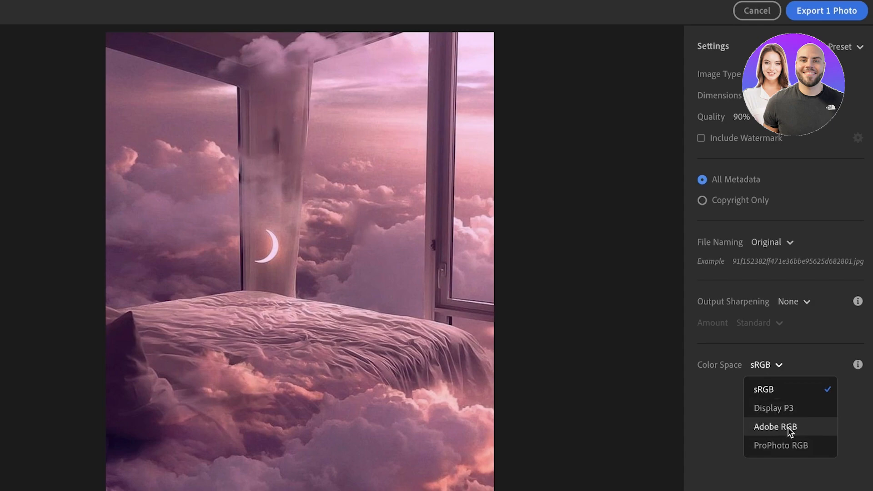
mouse_move(790, 446)
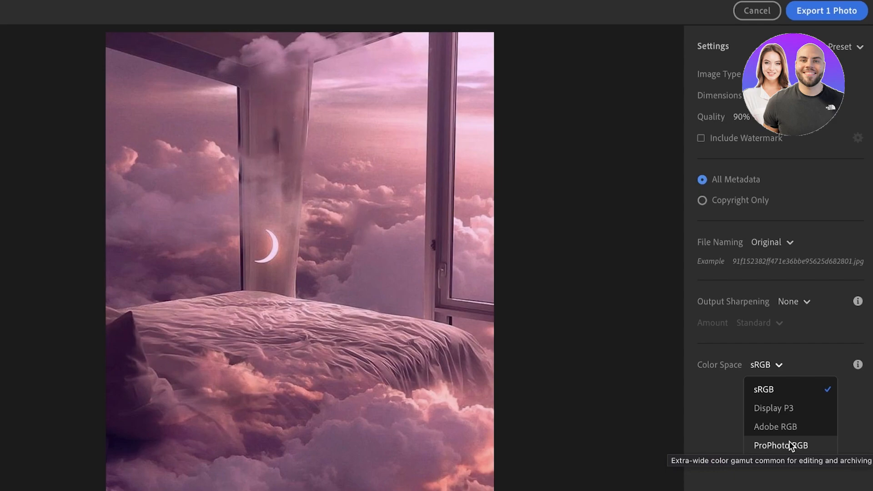
left_click(763, 388)
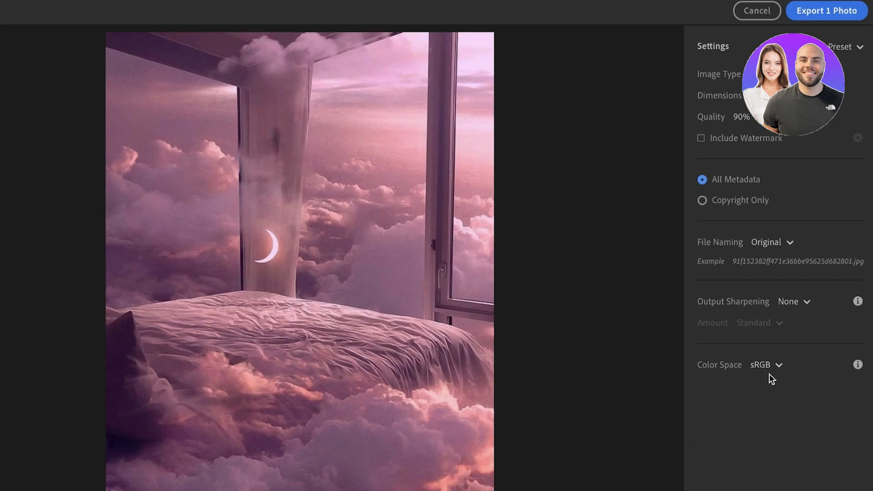
mouse_move(775, 376)
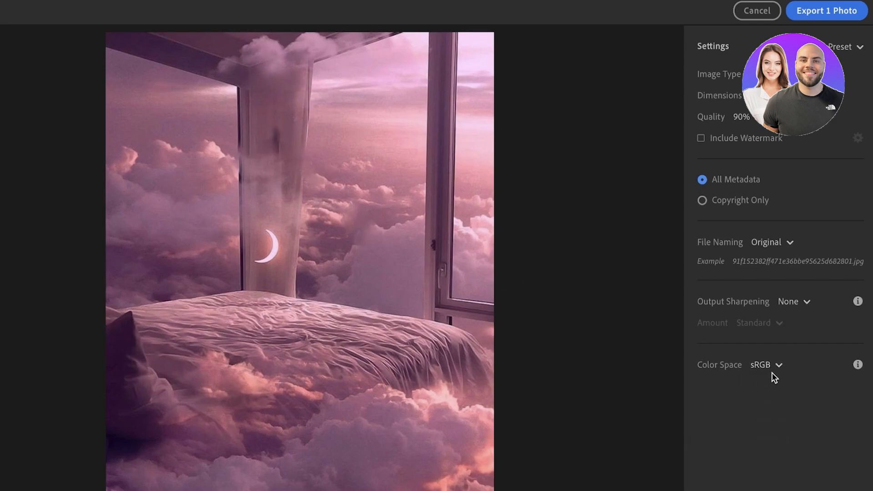
left_click(767, 365)
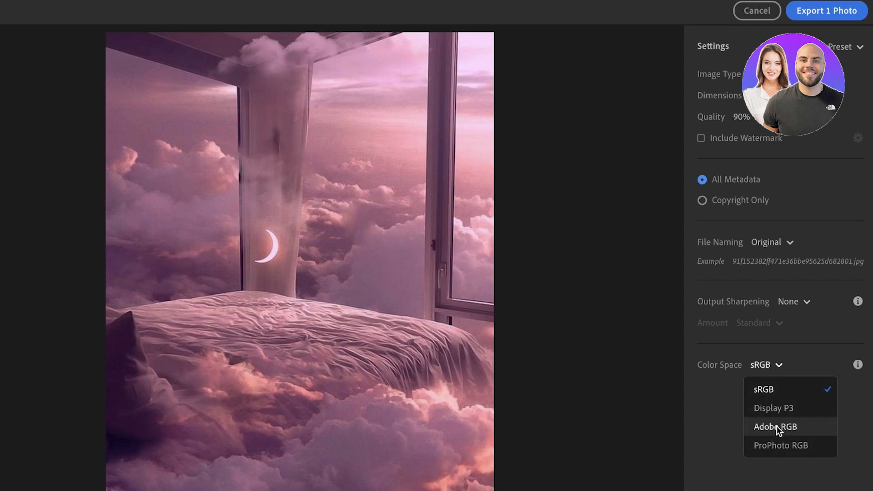
mouse_move(773, 408)
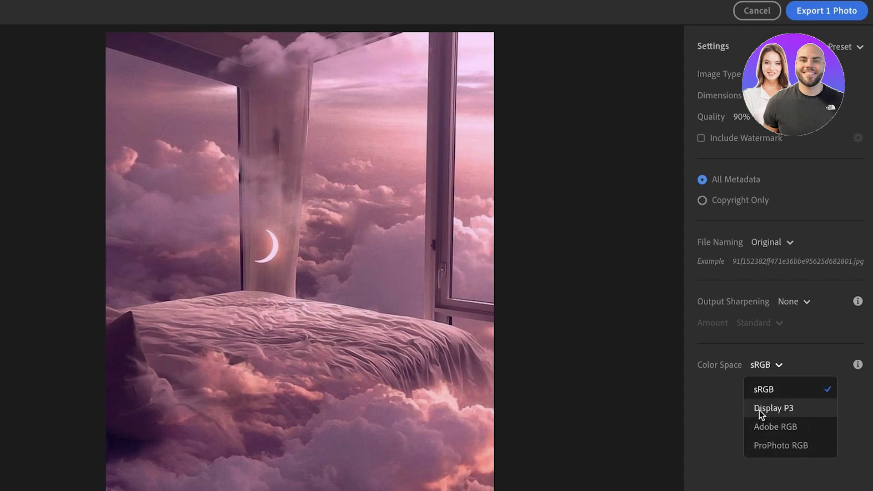
mouse_move(780, 418)
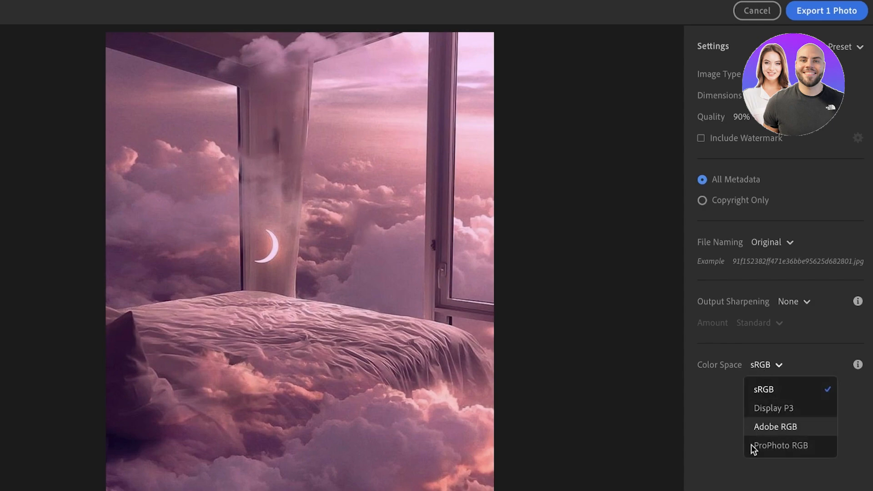
mouse_move(773, 453)
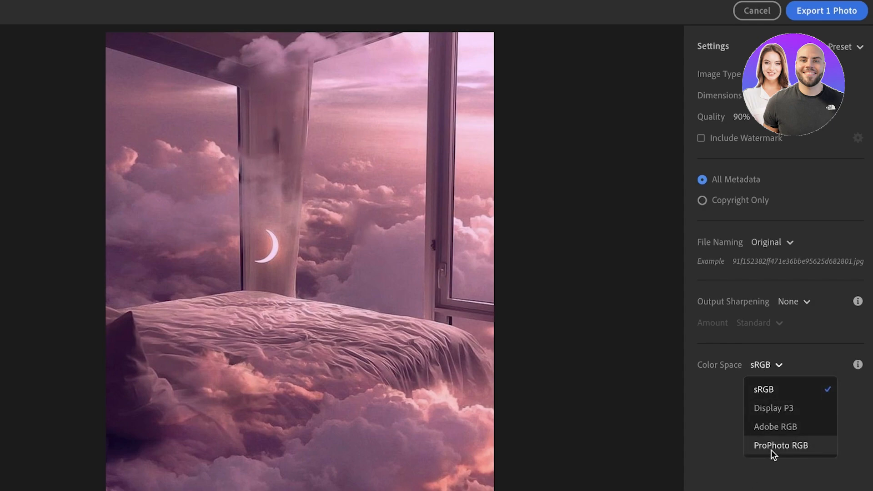
mouse_move(741, 372)
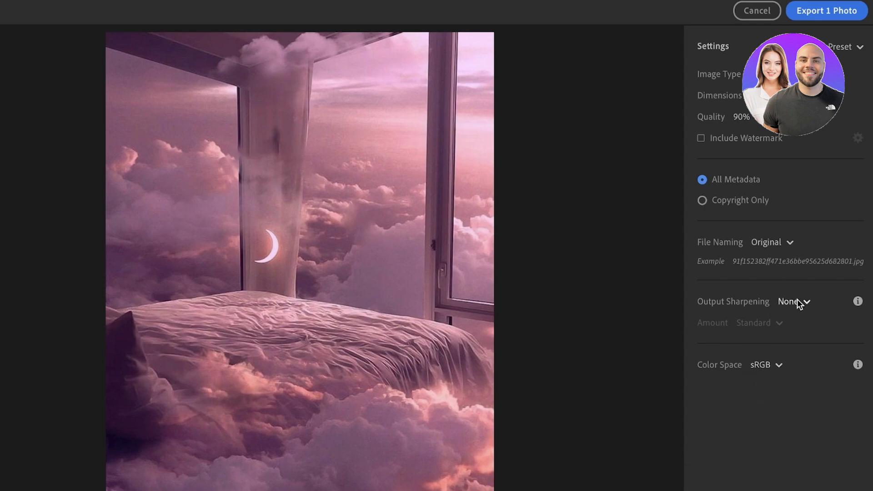
- Set the export output sharpening to Screen at Standard amount
left_click(793, 301)
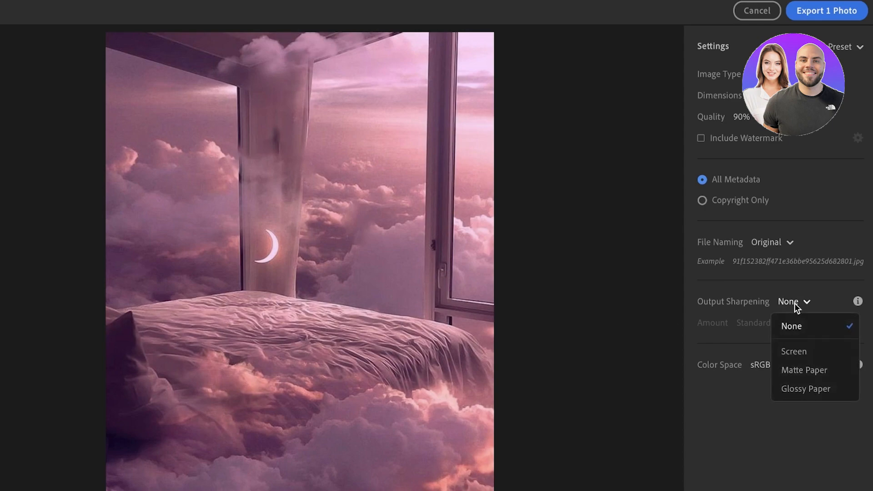
mouse_move(790, 311)
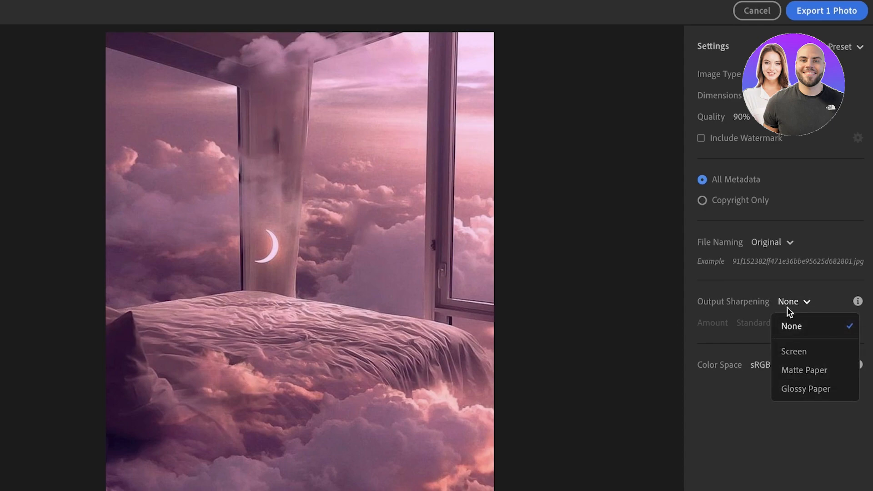
mouse_move(798, 365)
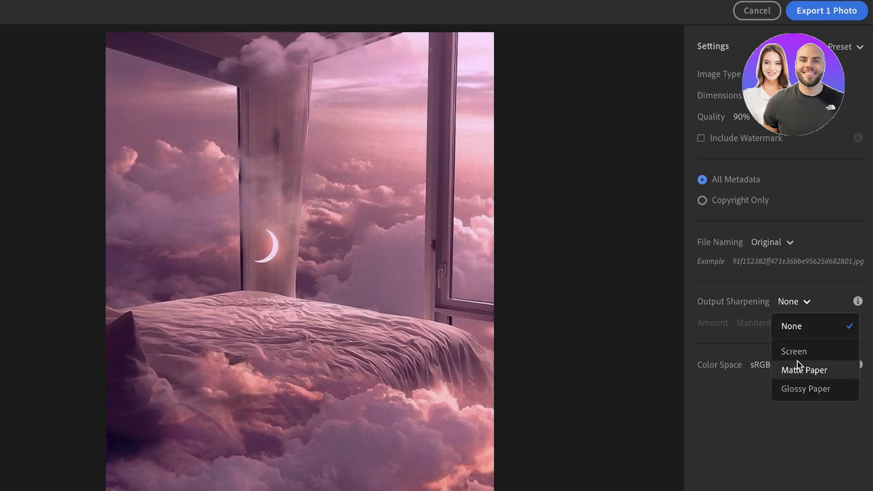
left_click(793, 351)
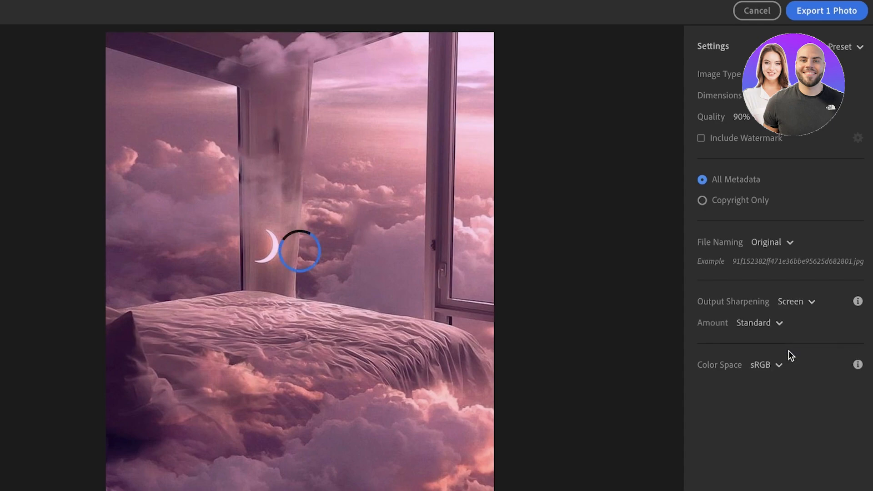
left_click(795, 301)
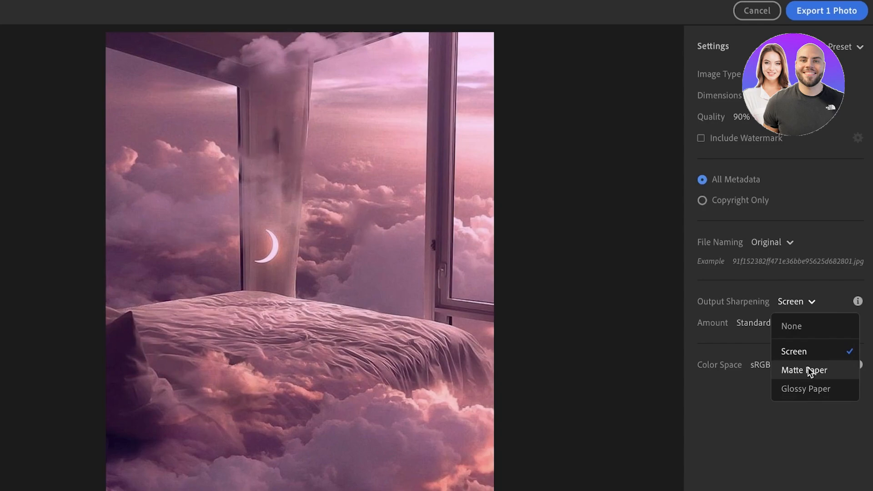
mouse_move(805, 305)
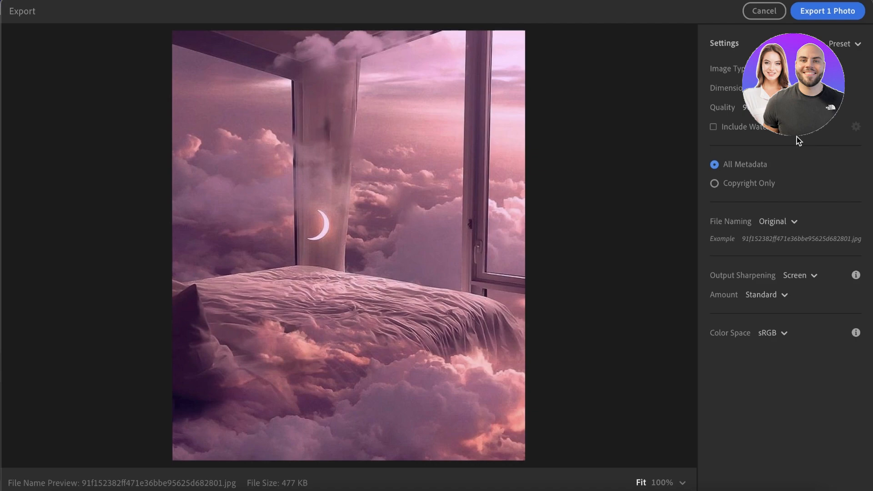
mouse_move(805, 134)
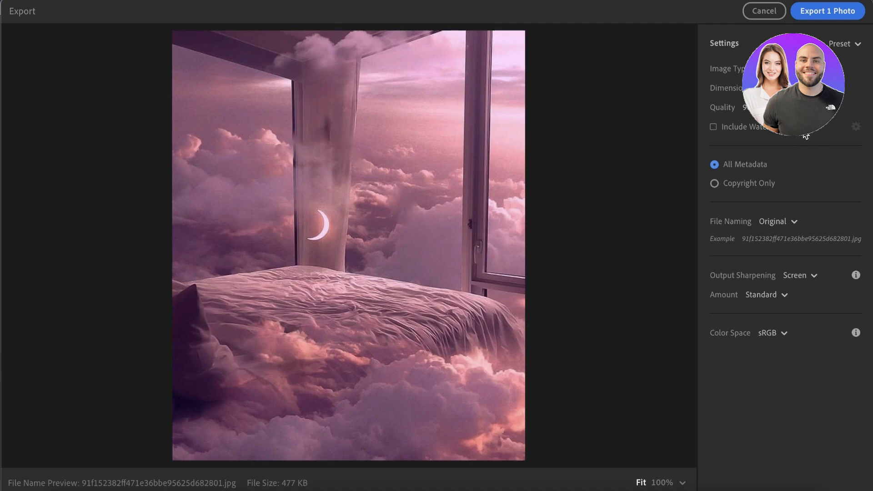
mouse_move(806, 134)
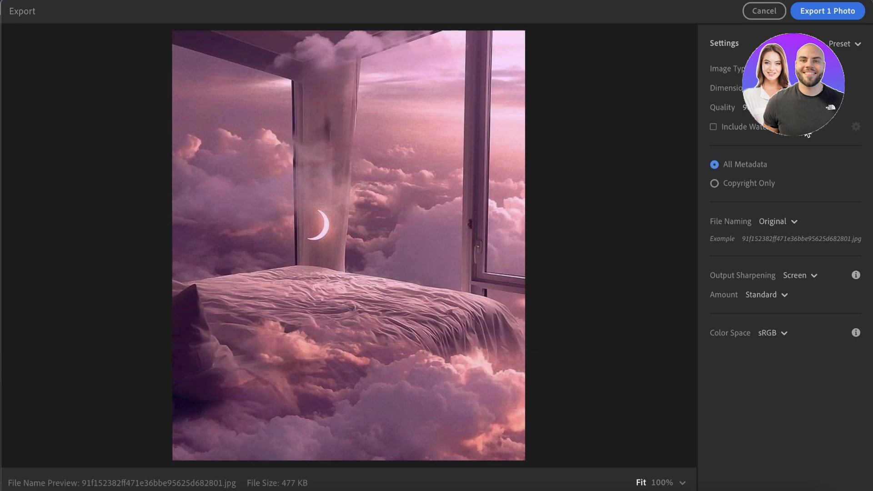
mouse_move(513, 149)
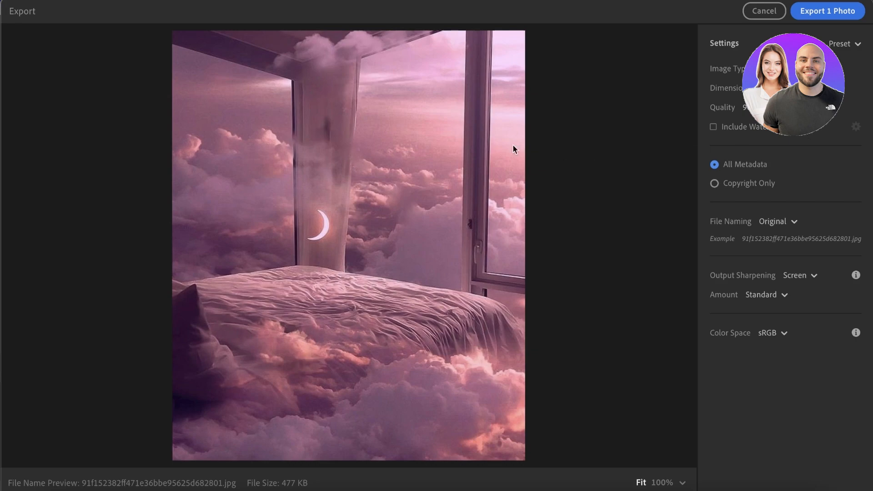
mouse_move(411, 179)
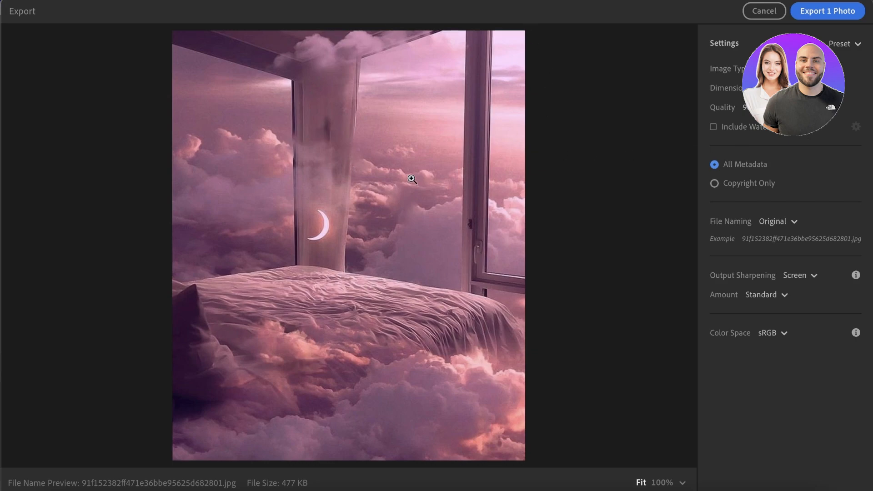
mouse_move(366, 199)
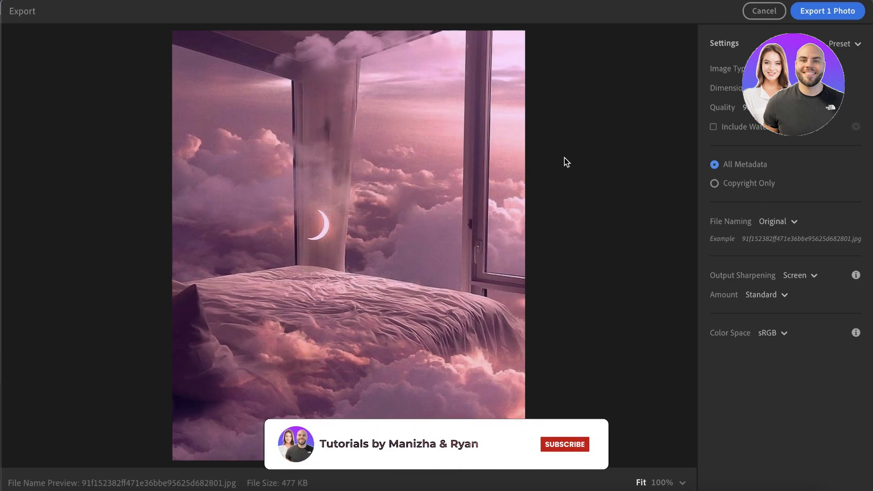
left_click(564, 444)
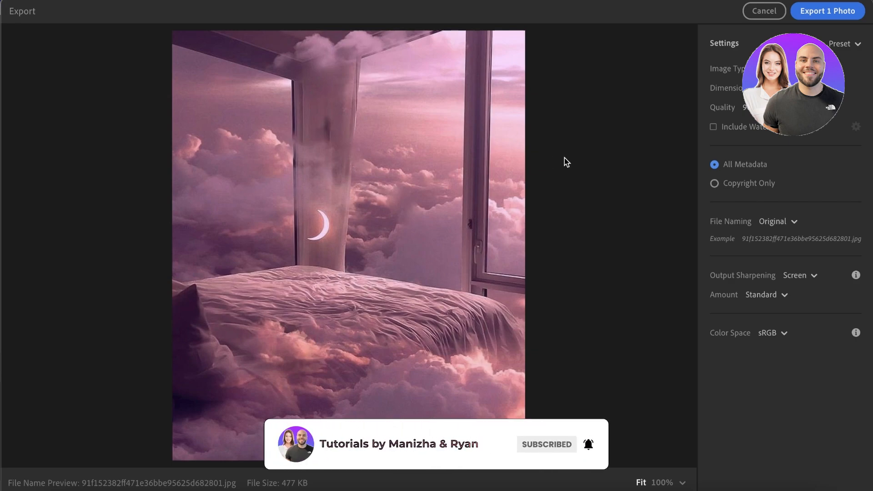